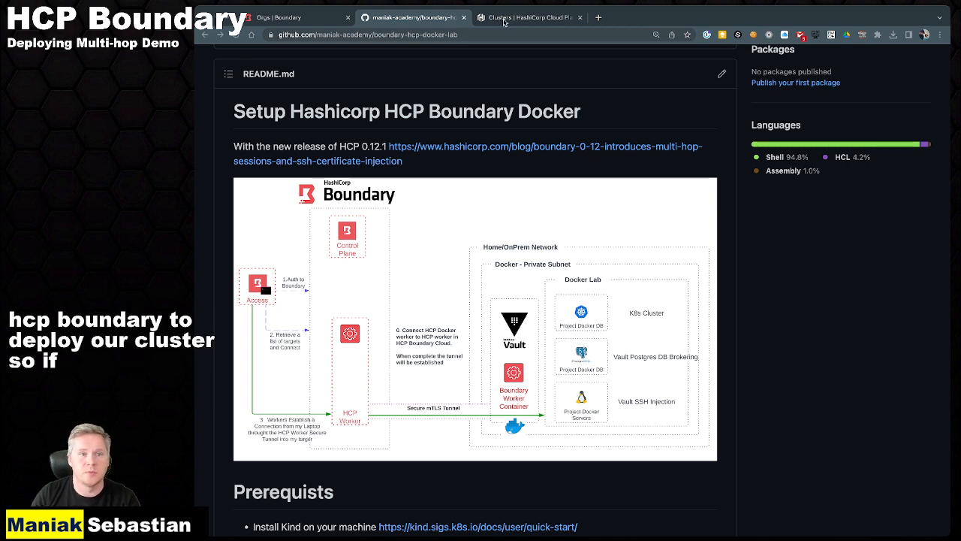
# Open boundary-cluster in the HCP portal and launch its Boundary Admin UI
pyautogui.click(529, 18)
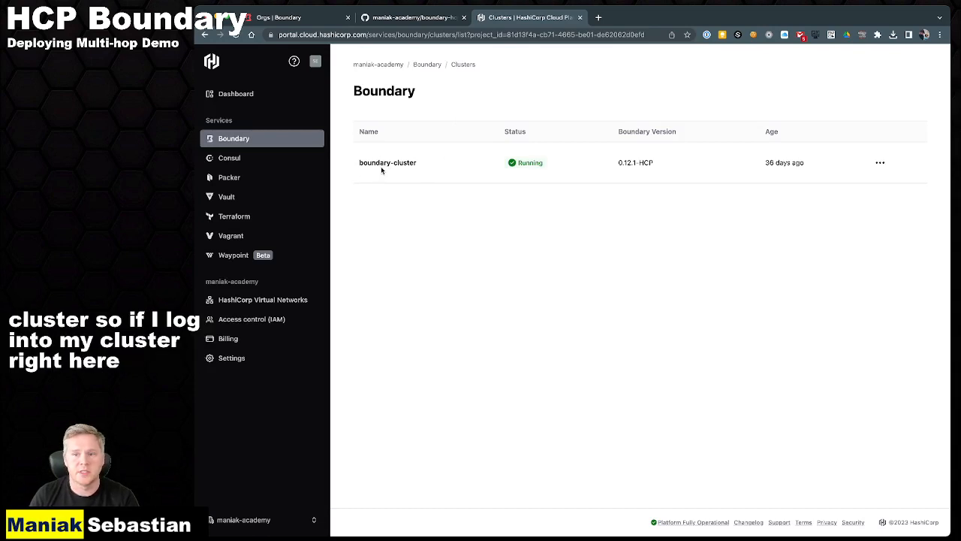
pyautogui.click(387, 162)
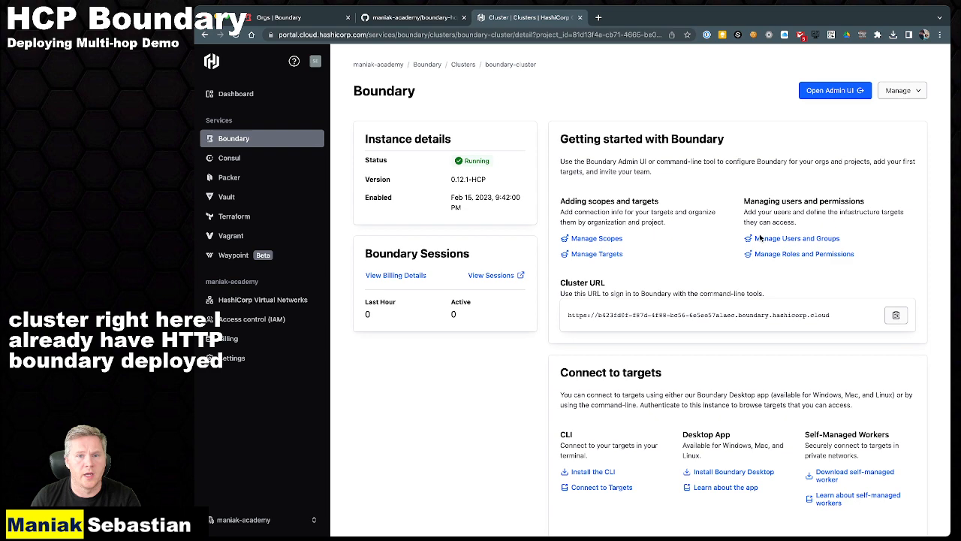
pyautogui.click(834, 90)
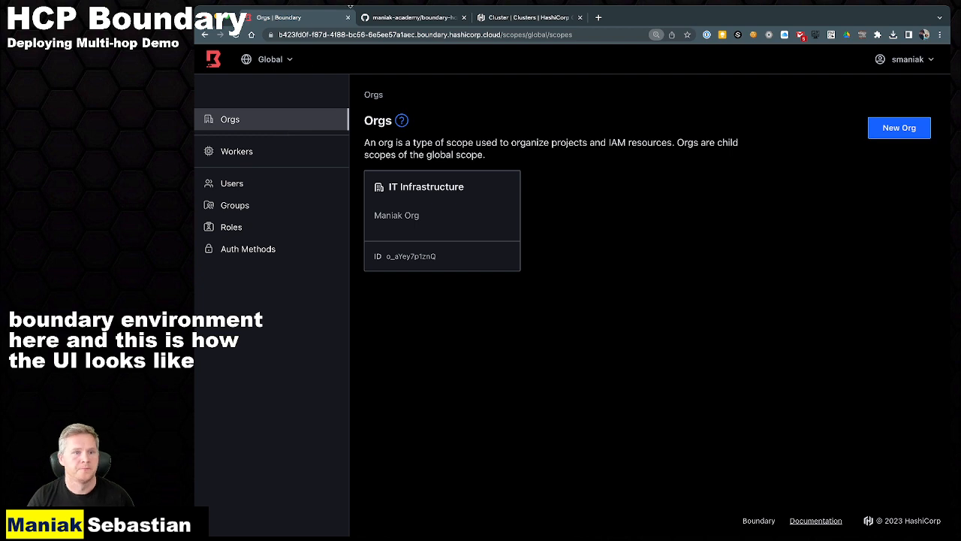
pyautogui.click(413, 18)
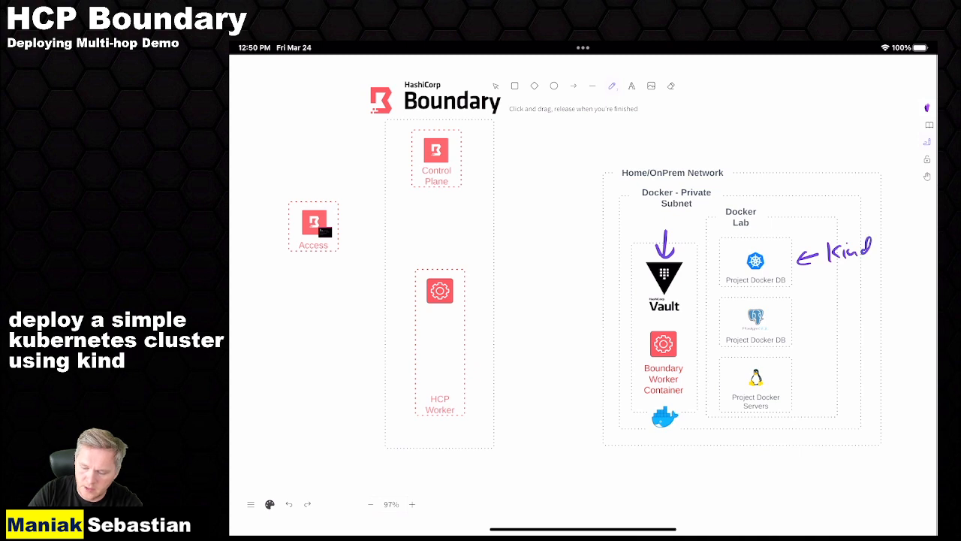
# Label the docker lab targets and draw a user with an Auth arrow from Access to the Control Plane
pyautogui.moveTo(823, 316); pyautogui.dragTo(799, 319)
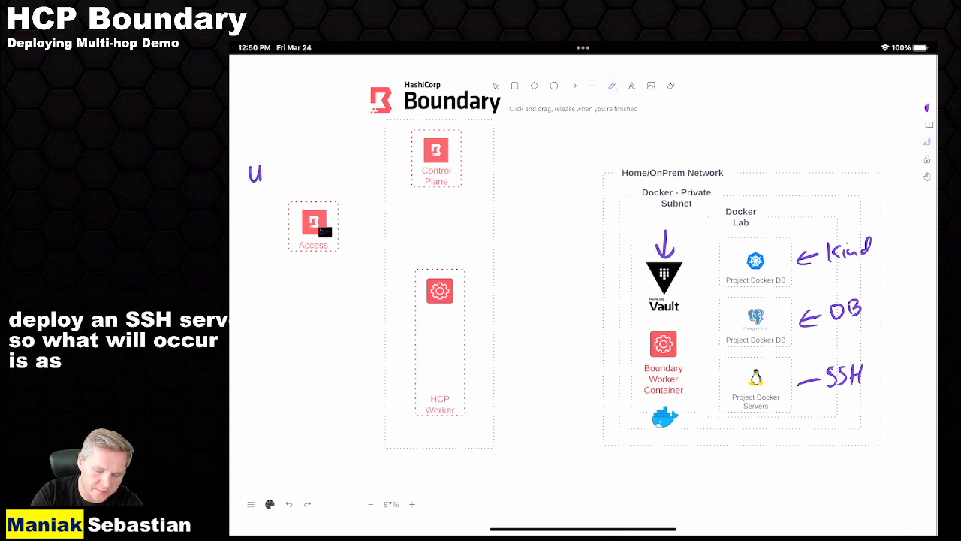
pyautogui.moveTo(263, 173); pyautogui.dragTo(267, 225)
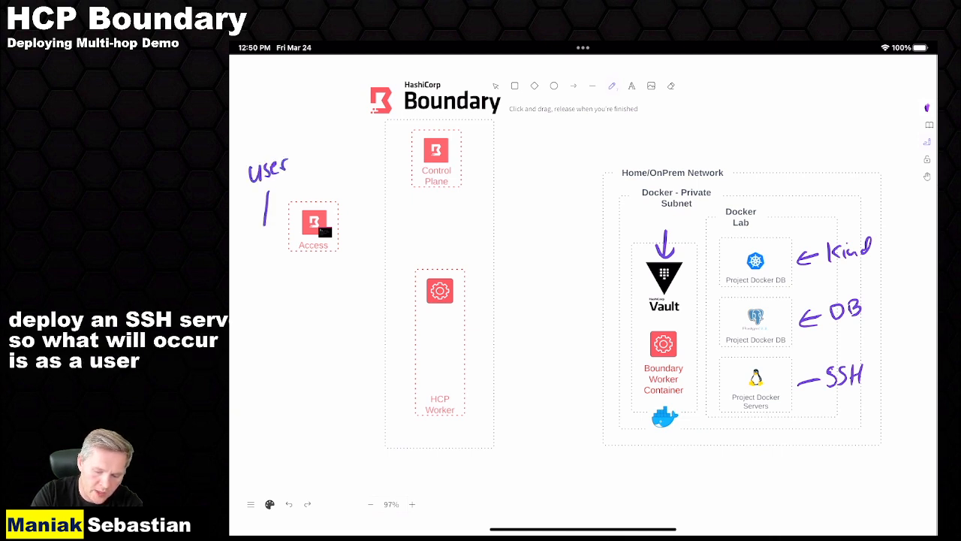
pyautogui.moveTo(263, 203); pyautogui.dragTo(286, 225)
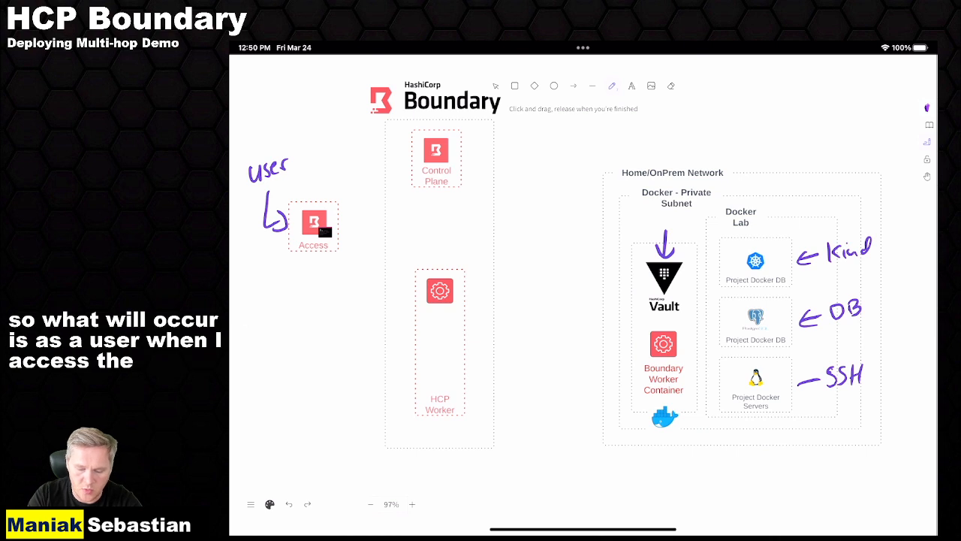
pyautogui.moveTo(331, 202); pyautogui.dragTo(383, 157)
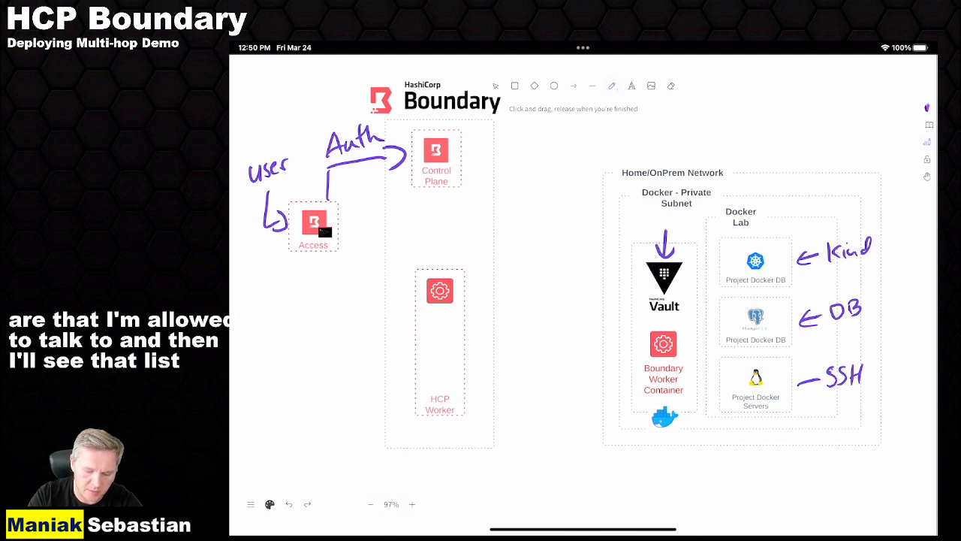
pyautogui.moveTo(318, 256); pyautogui.dragTo(319, 330)
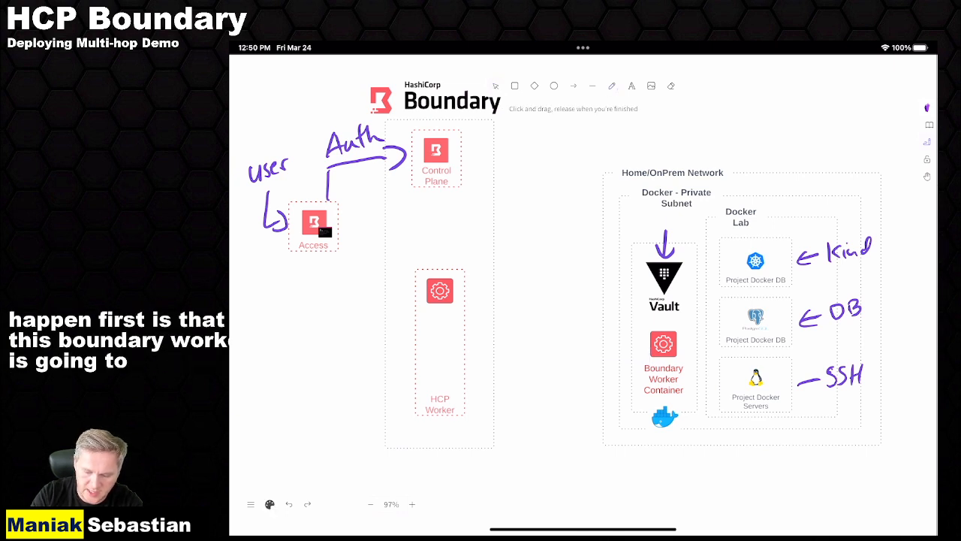
# Draw the mtls tunnel from the worker container to HCP Worker and SSH arrows toward Vault
pyautogui.moveTo(462, 369); pyautogui.dragTo(646, 343)
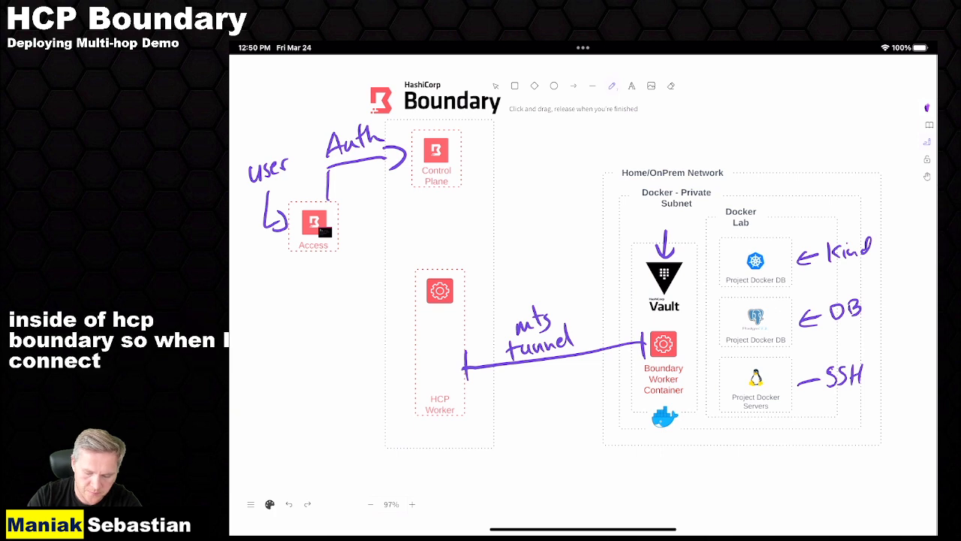
pyautogui.click(312, 225)
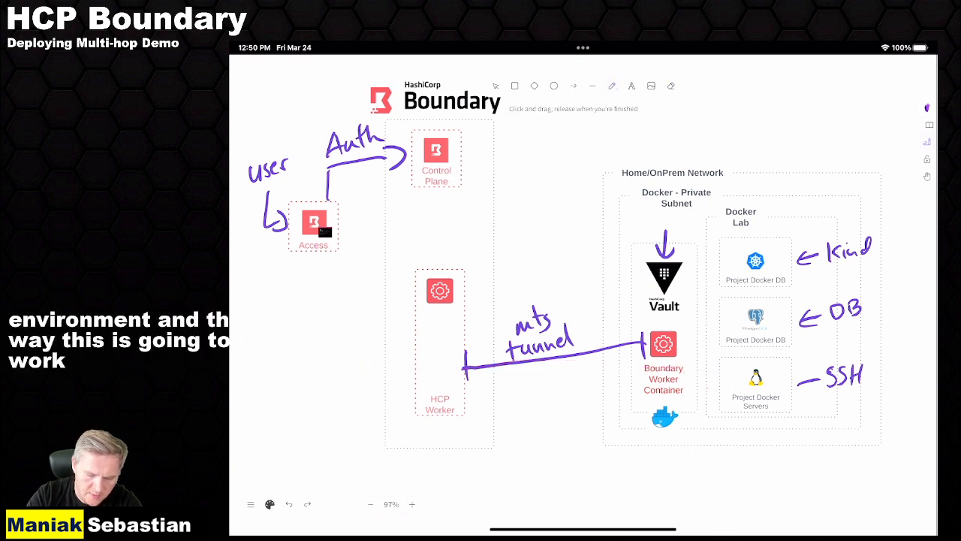
pyautogui.moveTo(327, 263); pyautogui.dragTo(402, 311)
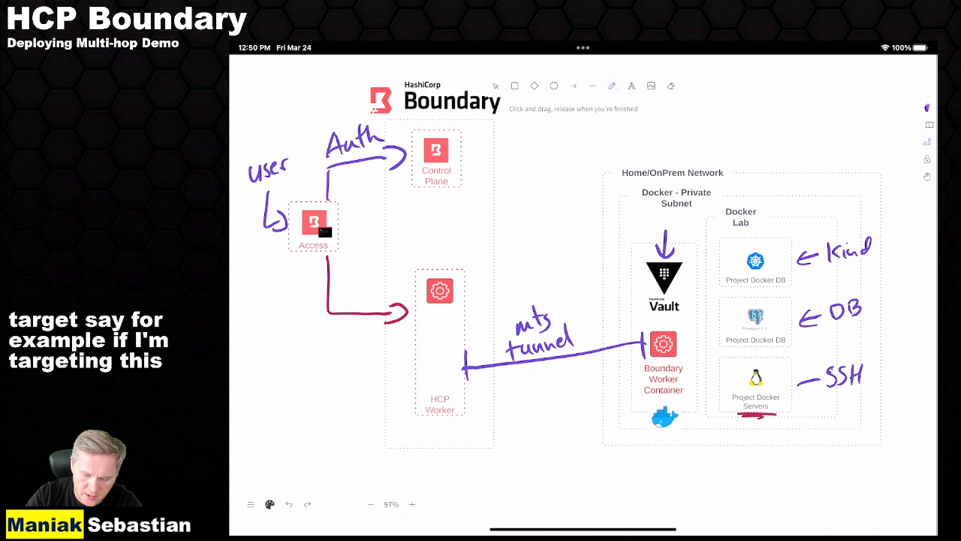
pyautogui.moveTo(468, 277); pyautogui.dragTo(633, 261)
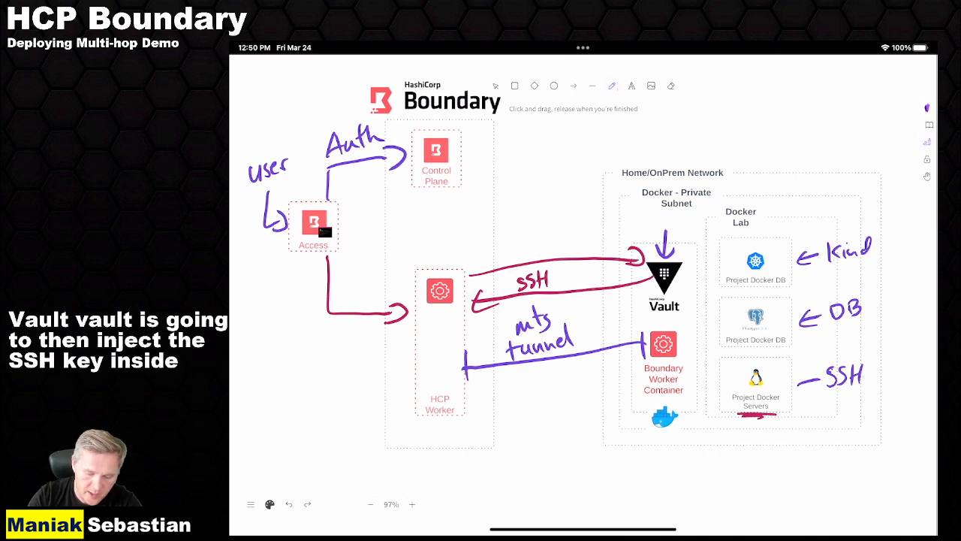
pyautogui.moveTo(412, 311); pyautogui.dragTo(758, 388)
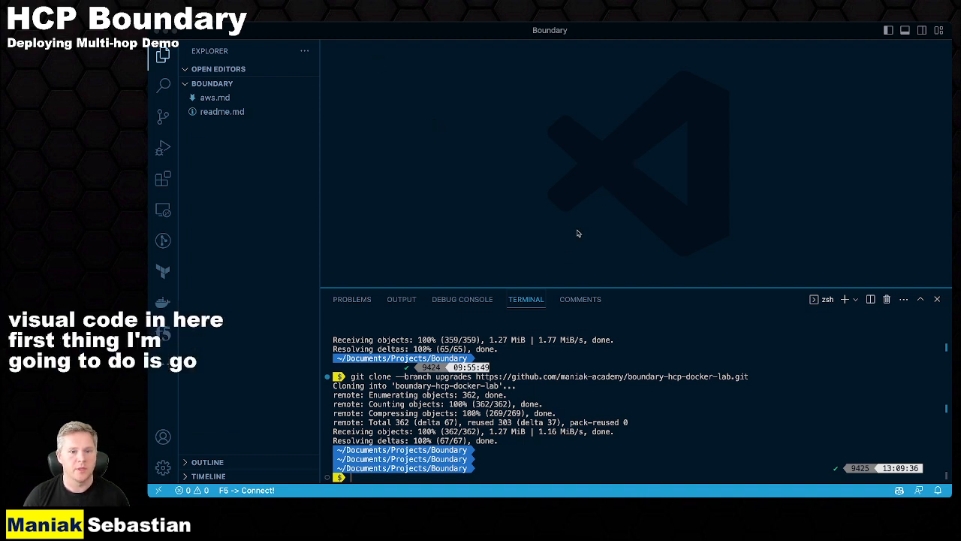
pyautogui.moveTo(433, 159)
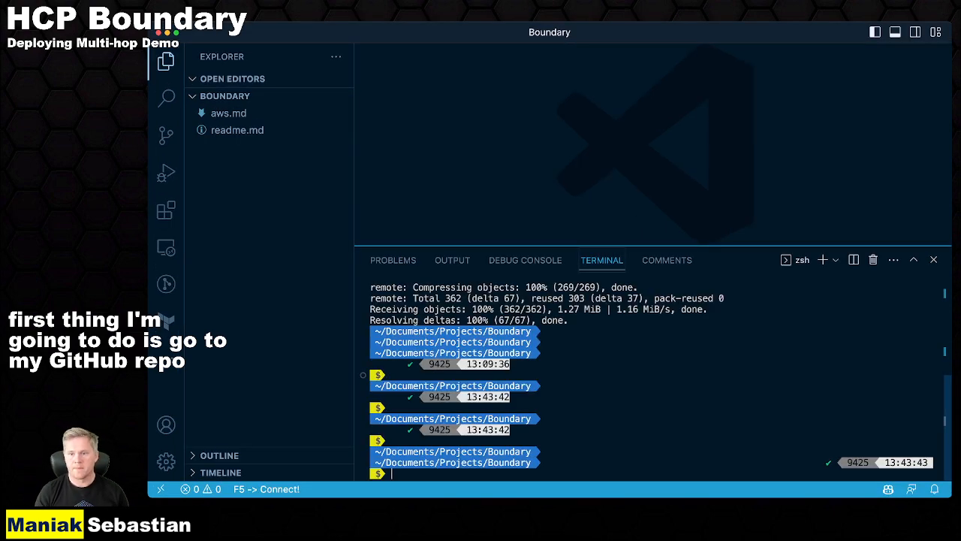
# Git clone boundary-hcp-docker-lab in the terminal and expand the new folder in the Explorer
pyautogui.write('git clone https://')
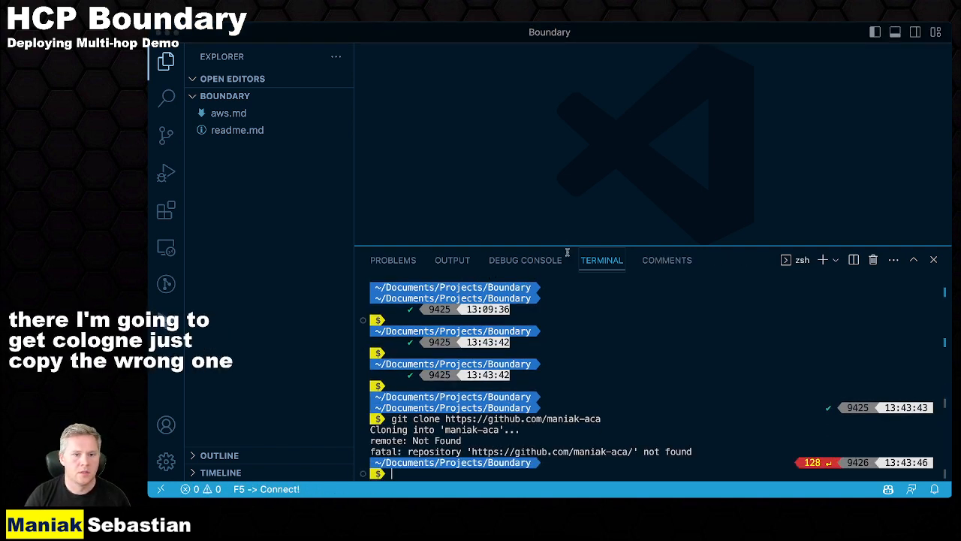
pyautogui.write('git')
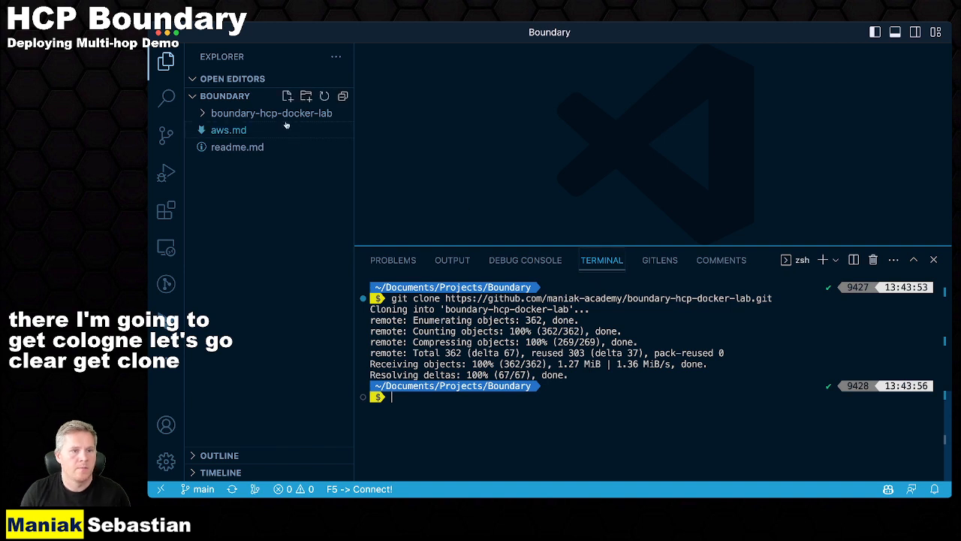
pyautogui.click(271, 113)
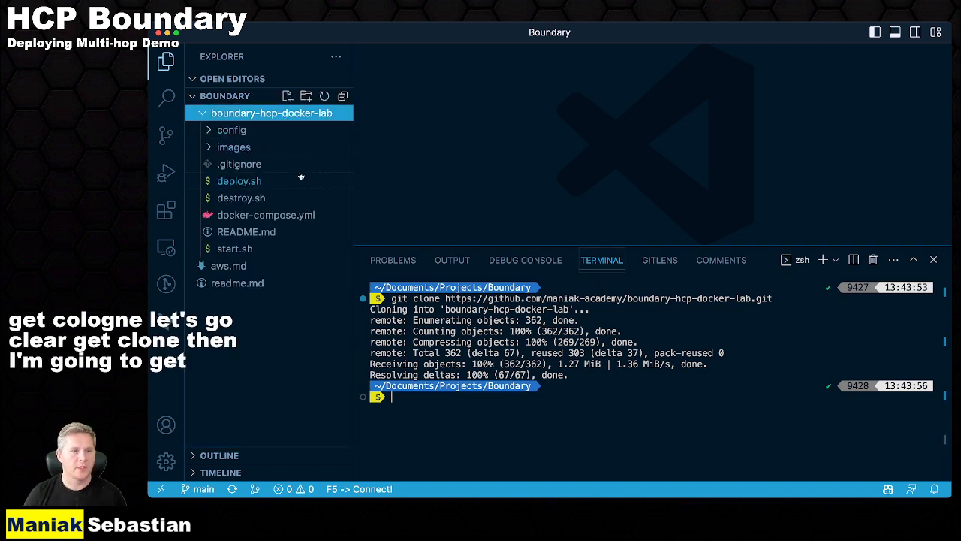
pyautogui.click(231, 129)
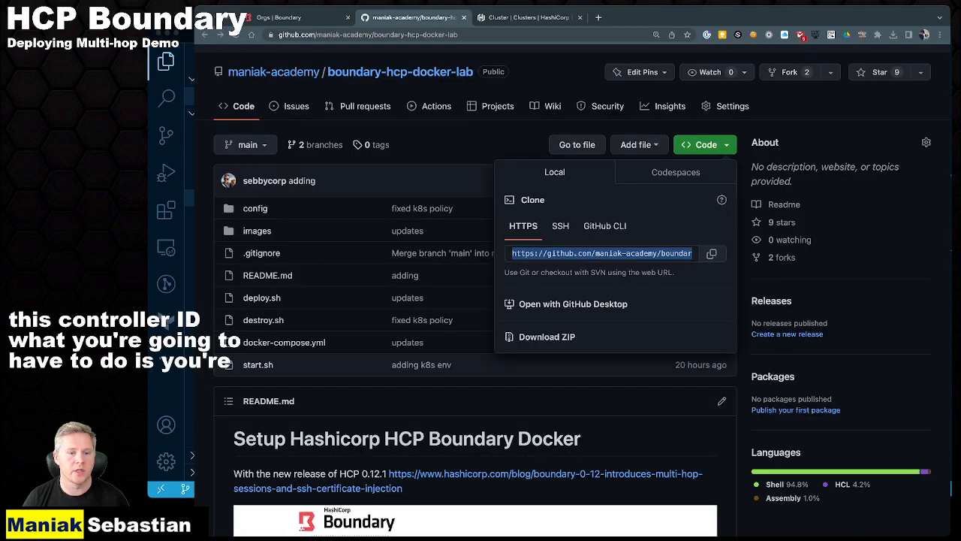
# Copy the Cluster URL from the HCP portal and enter the Boundary Admin UI
pyautogui.click(525, 18)
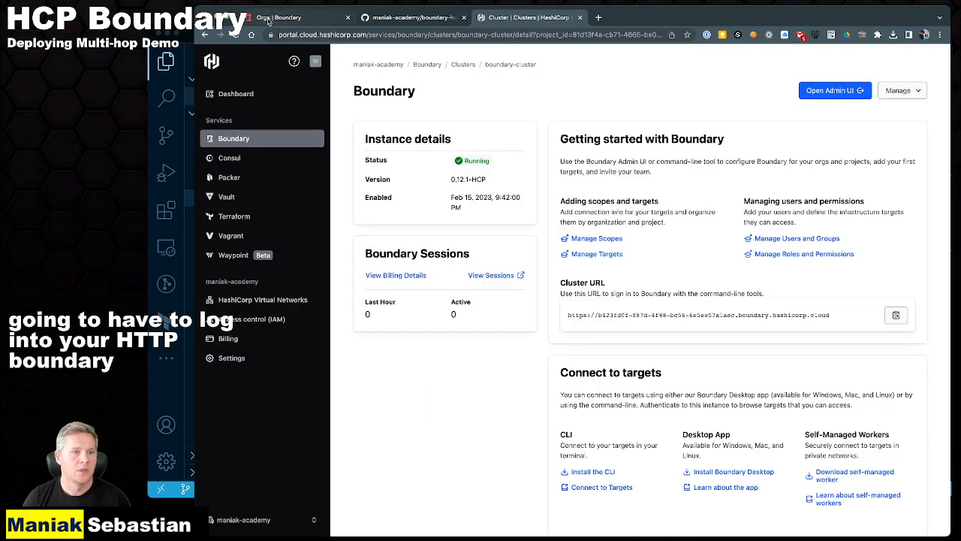
pyautogui.click(895, 315)
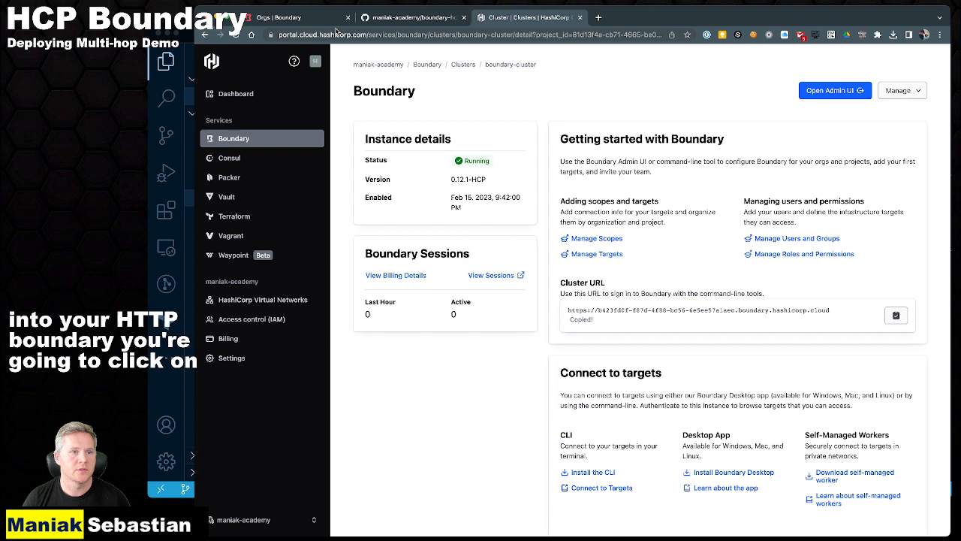
pyautogui.click(835, 90)
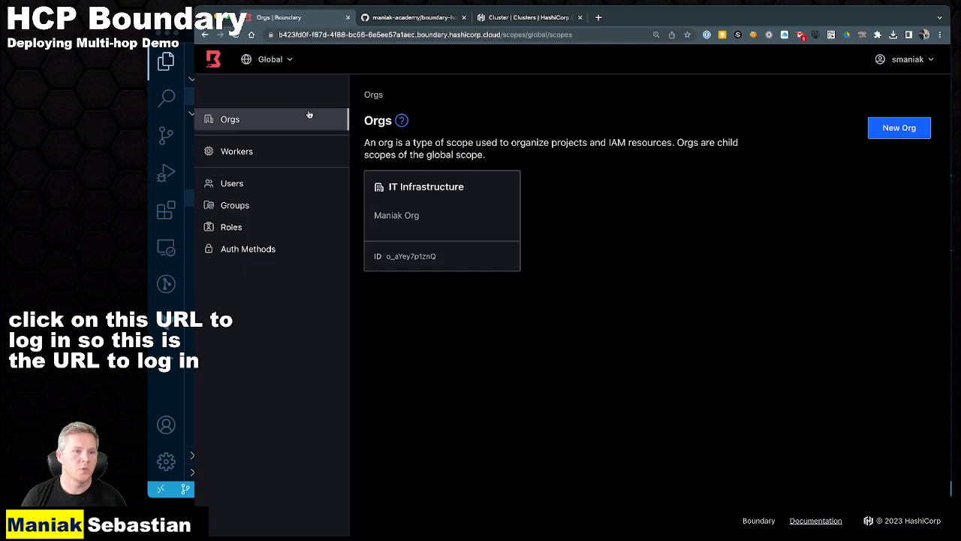
# List the managed Workers and select the first worker's proxy address text
pyautogui.click(238, 150)
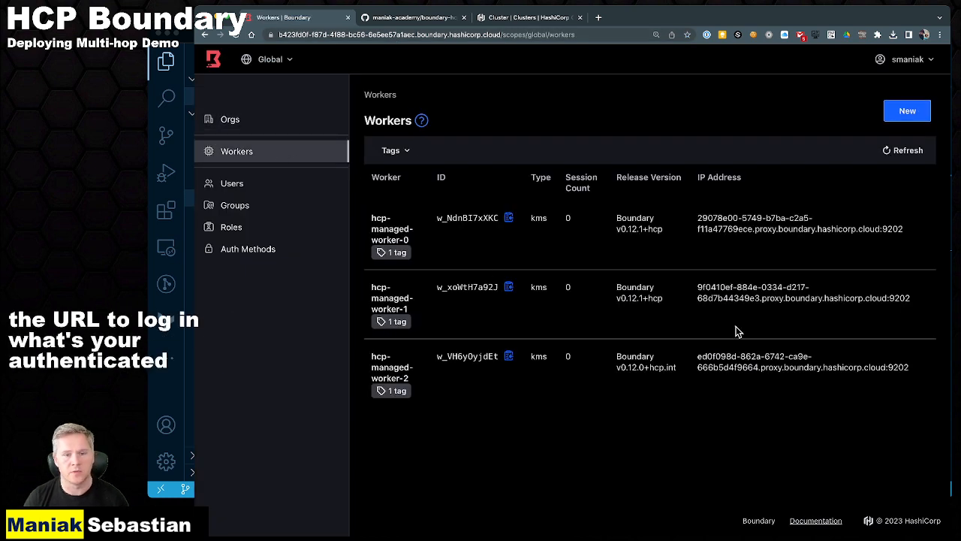
pyautogui.moveTo(696, 286); pyautogui.dragTo(910, 297)
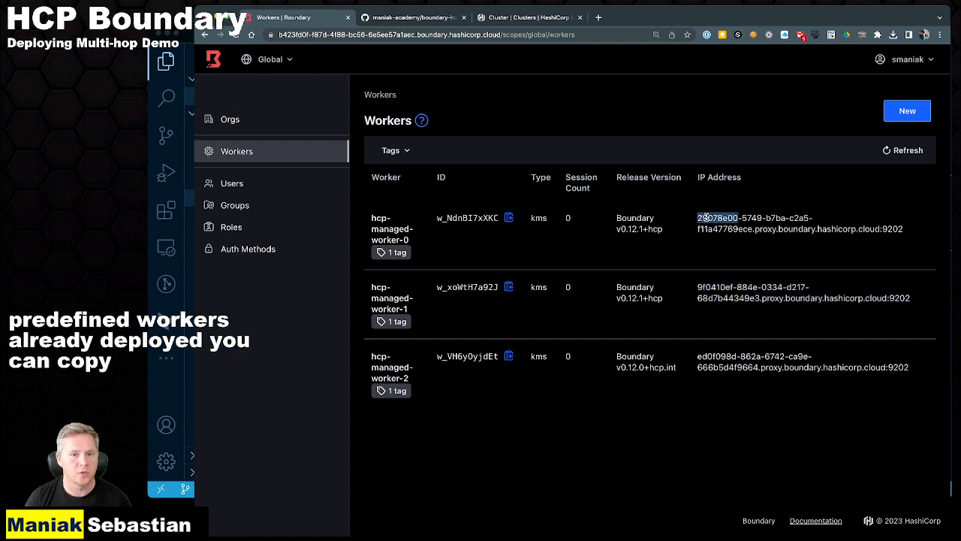
pyautogui.moveTo(698, 217); pyautogui.dragTo(903, 228)
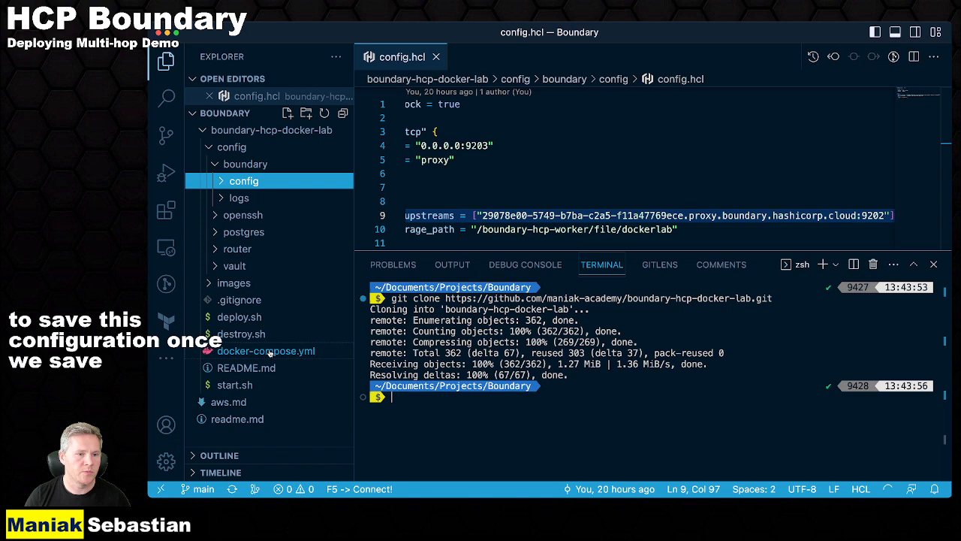
# Review docker-compose.yml through the worker, vault and postgres service definitions
pyautogui.click(266, 351)
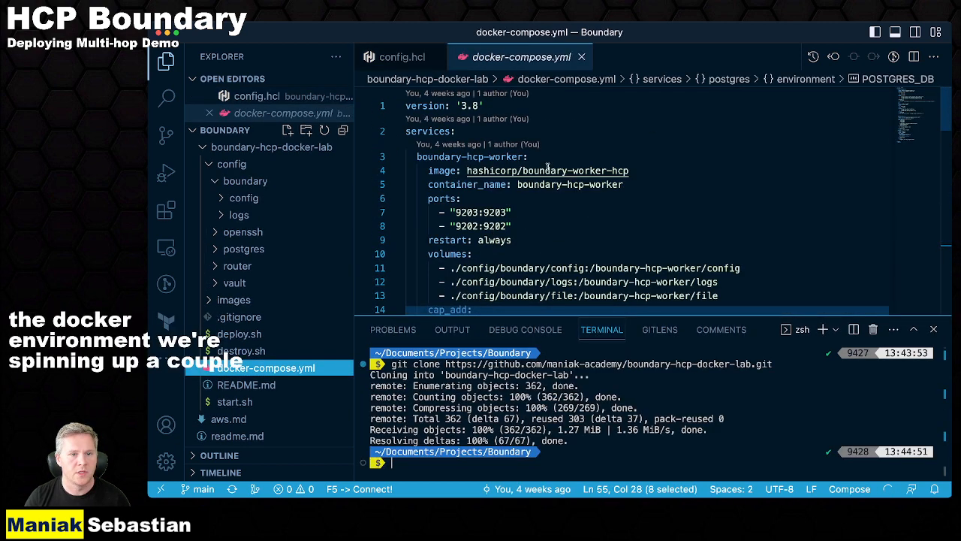
pyautogui.scroll(-3)
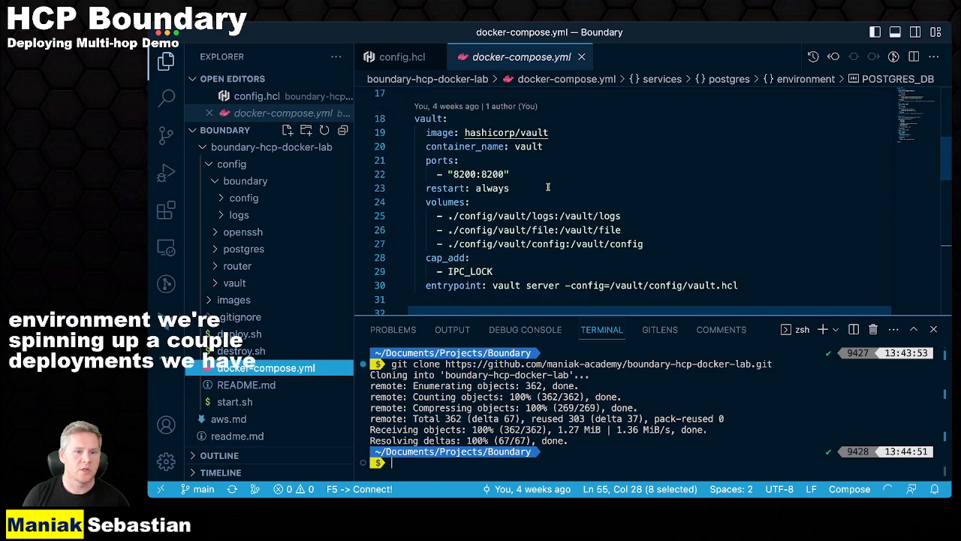
pyautogui.scroll(-3)
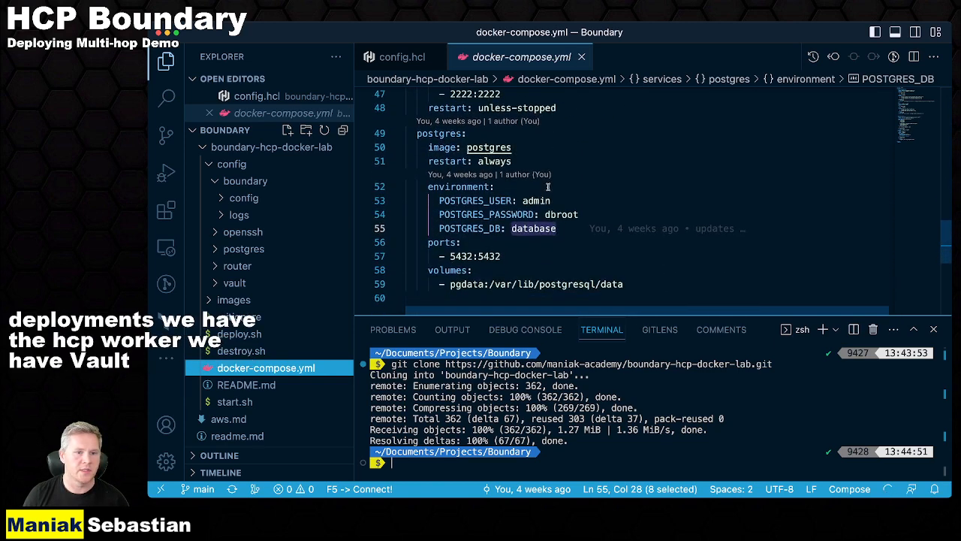
pyautogui.scroll(-3)
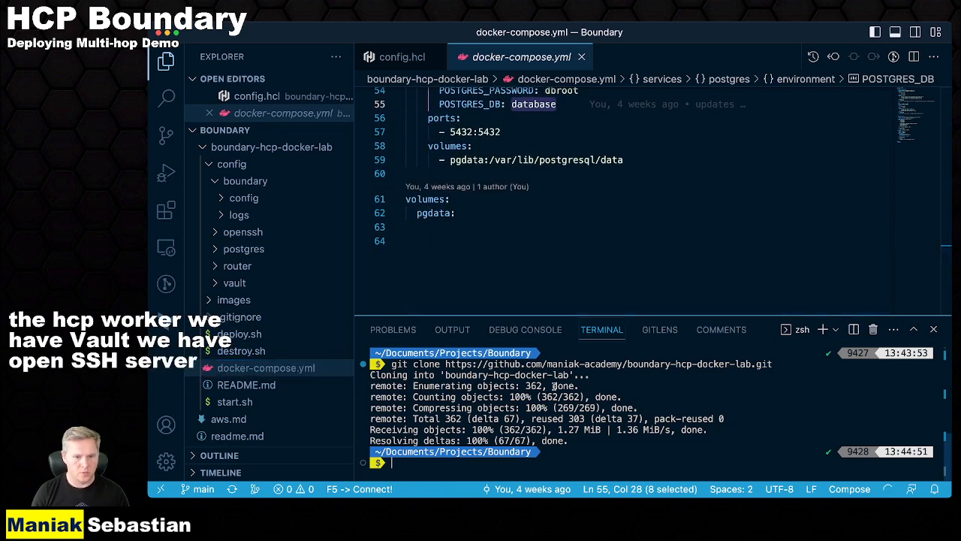
# cd into boundary-hcp-docker-lab, run docker-compose up -d and view the running containers
pyautogui.write('cd boundary-hcp-docker-lab')
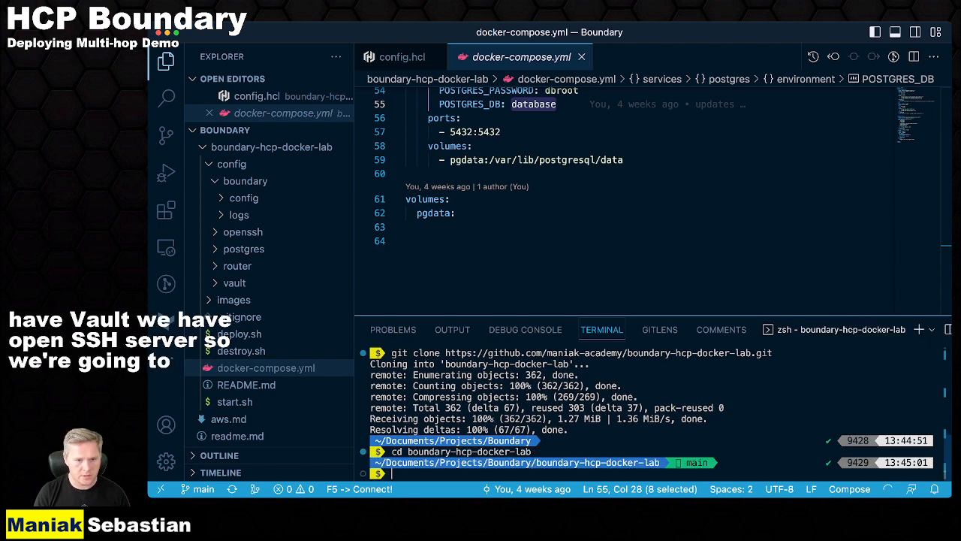
pyautogui.write('docker-compose')
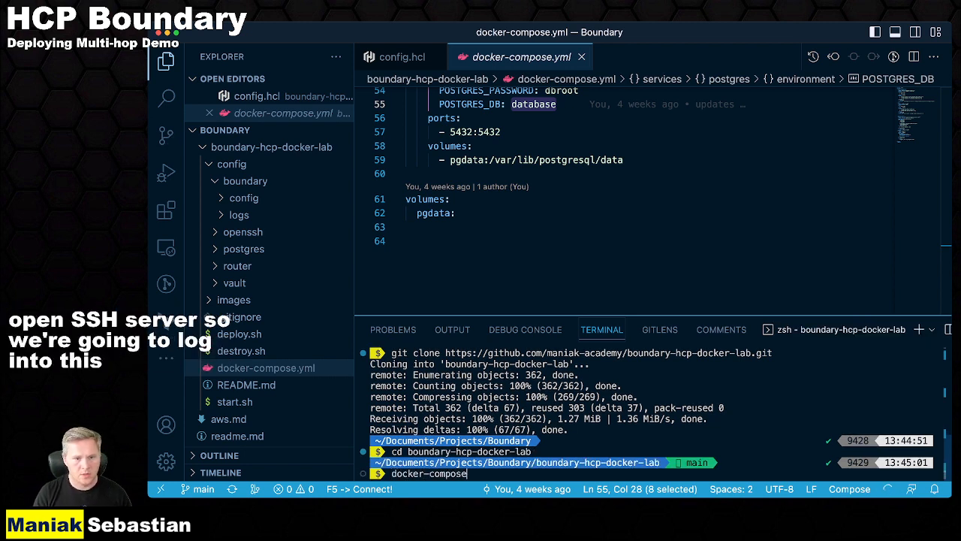
pyautogui.write('ui')
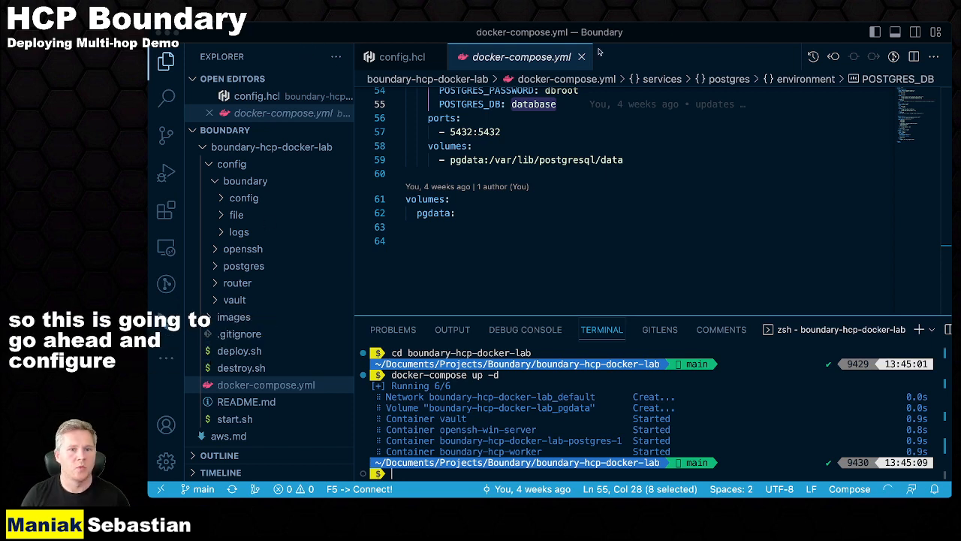
pyautogui.moveTo(844, 264)
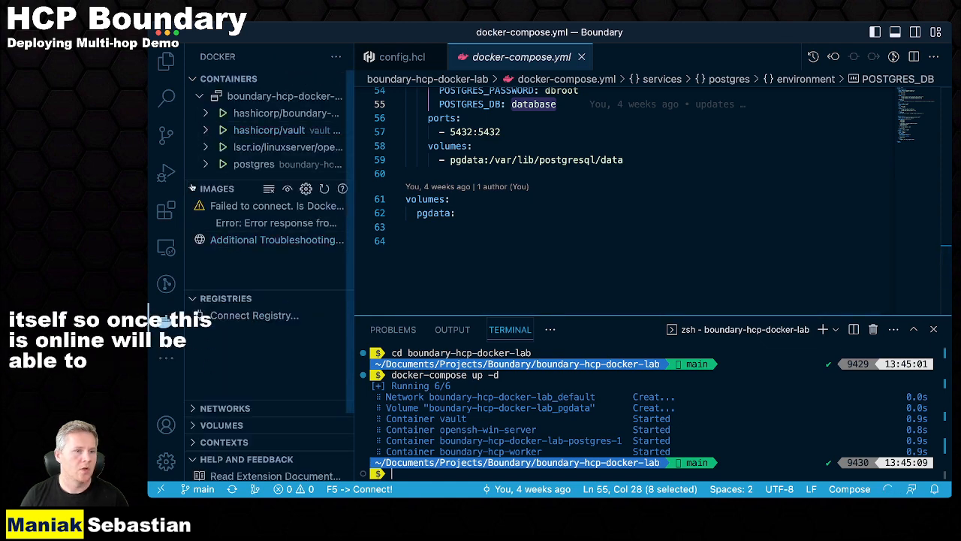
pyautogui.click(216, 189)
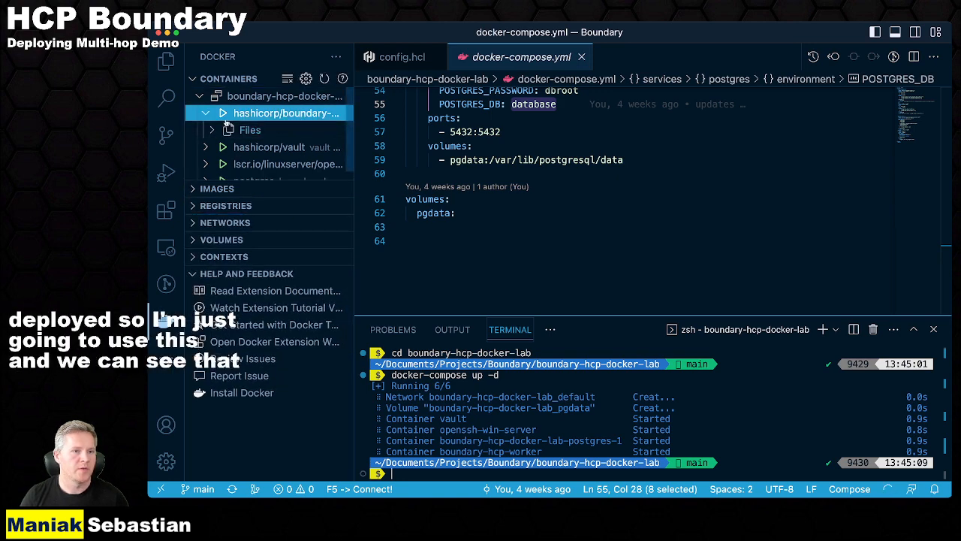
pyautogui.click(270, 147)
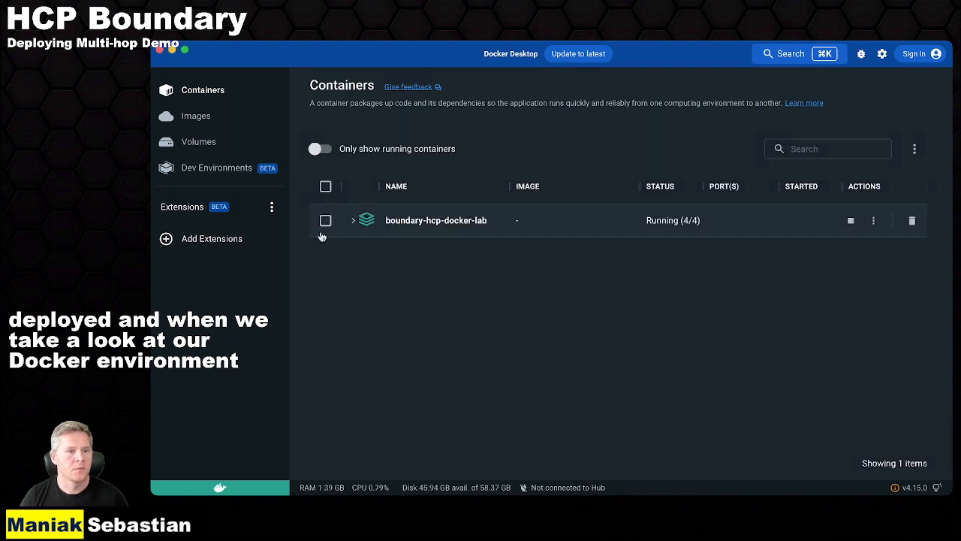
# Select the worker auth registration request token from the boundary-hcp-worker container logs
pyautogui.click(353, 219)
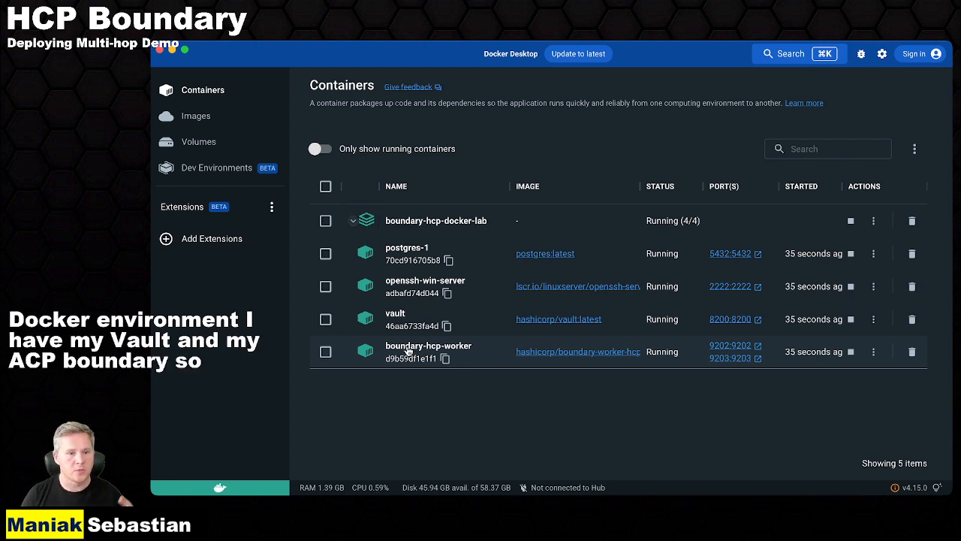
pyautogui.click(427, 352)
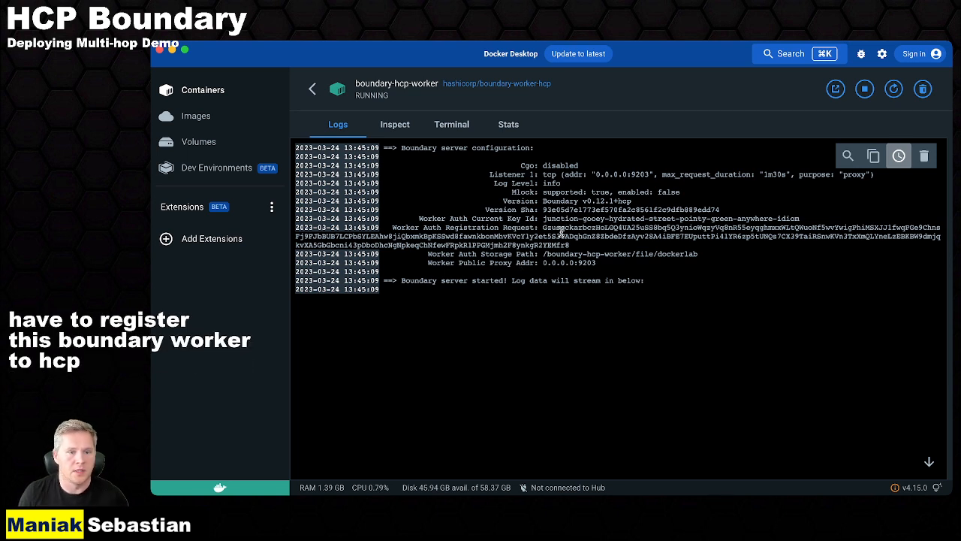
pyautogui.moveTo(542, 228); pyautogui.dragTo(558, 245)
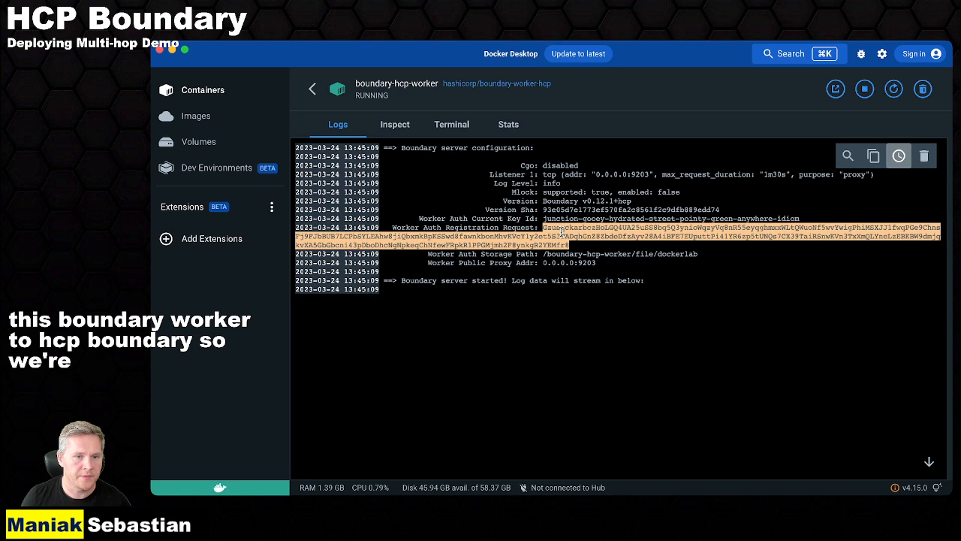
pyautogui.moveTo(766, 47)
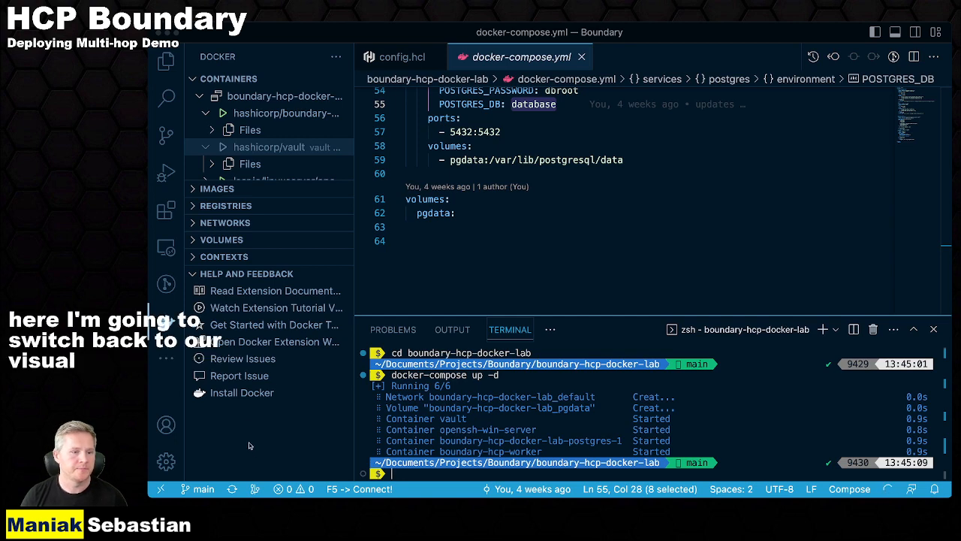
# Bring up the README.md setup instructions for registering the worker
pyautogui.click(165, 62)
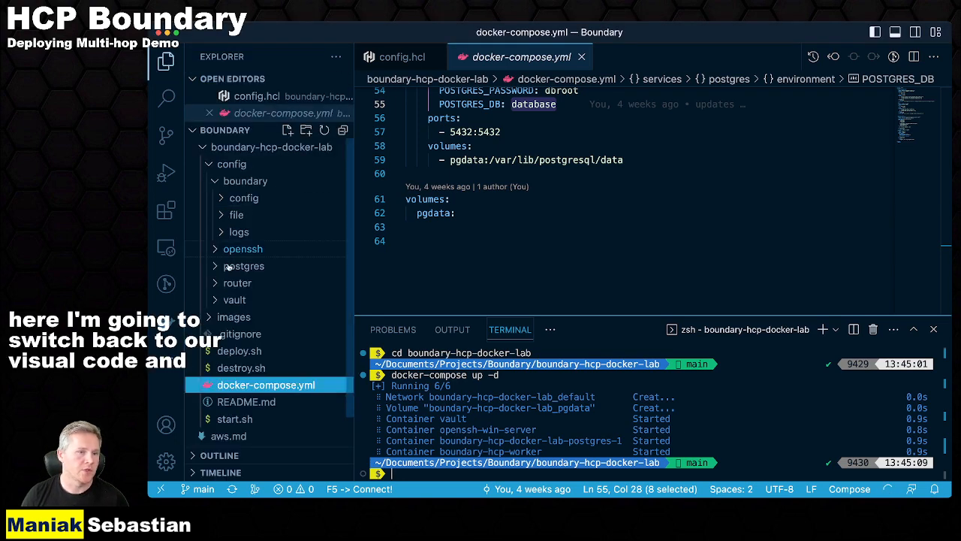
pyautogui.click(246, 401)
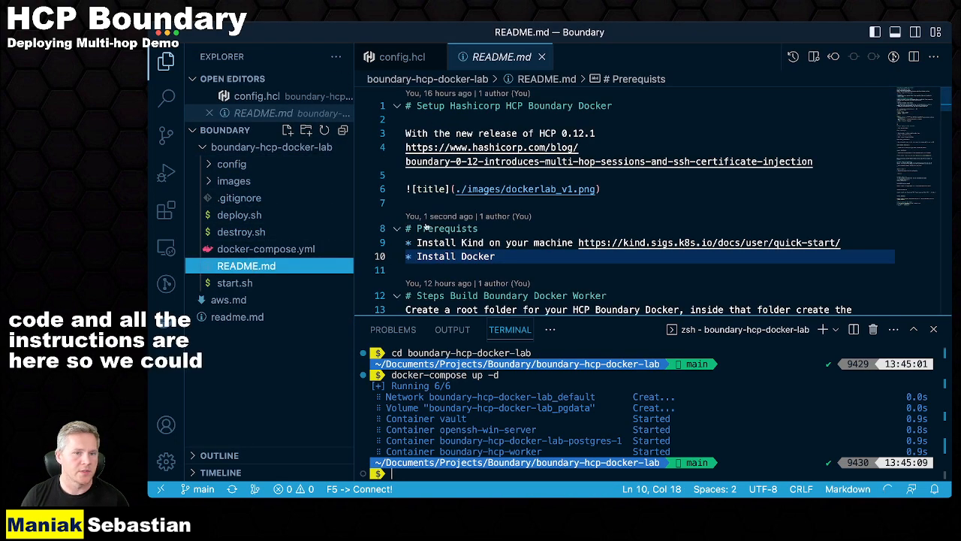
pyautogui.scroll(-3)
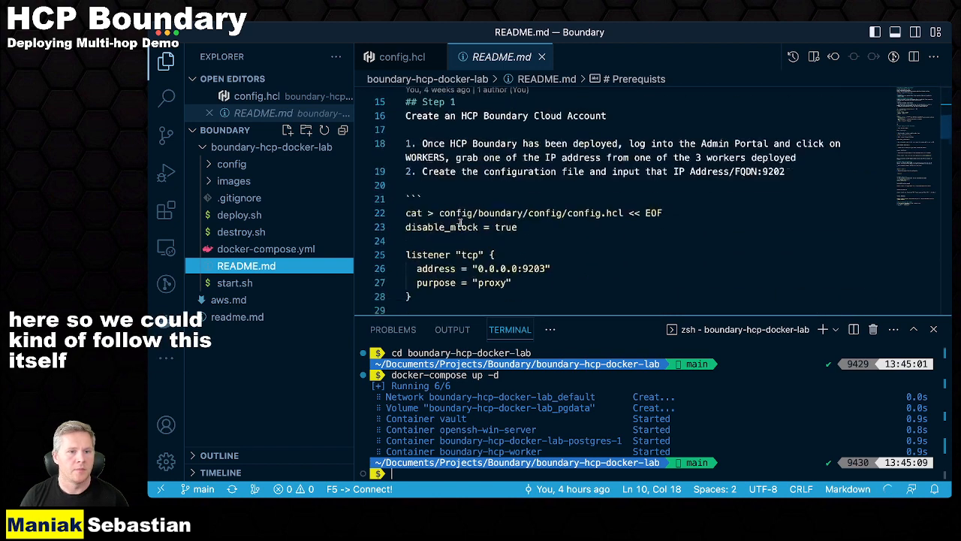
pyautogui.scroll(-3)
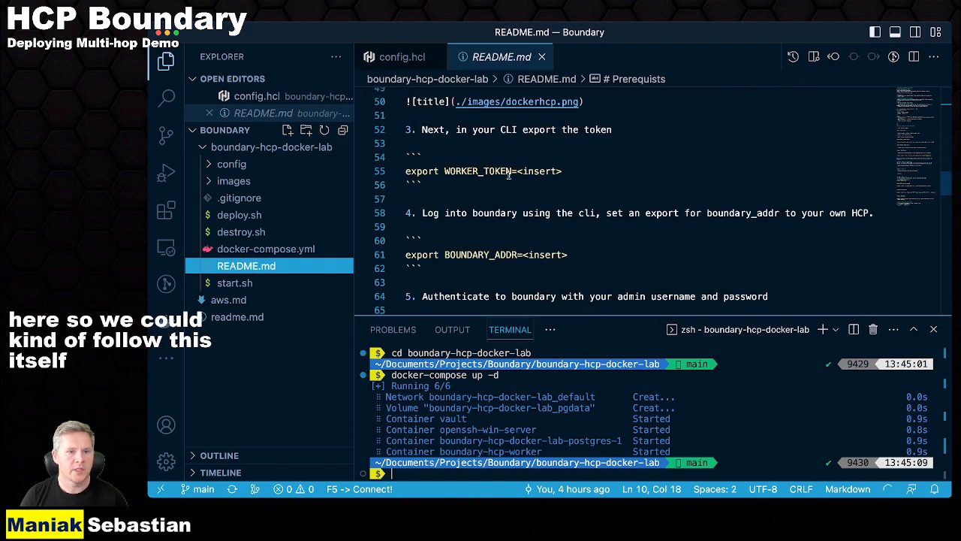
# Export WORKER_TOKEN and BOUNDARY_ADDR in the terminal
pyautogui.write('ecpor')
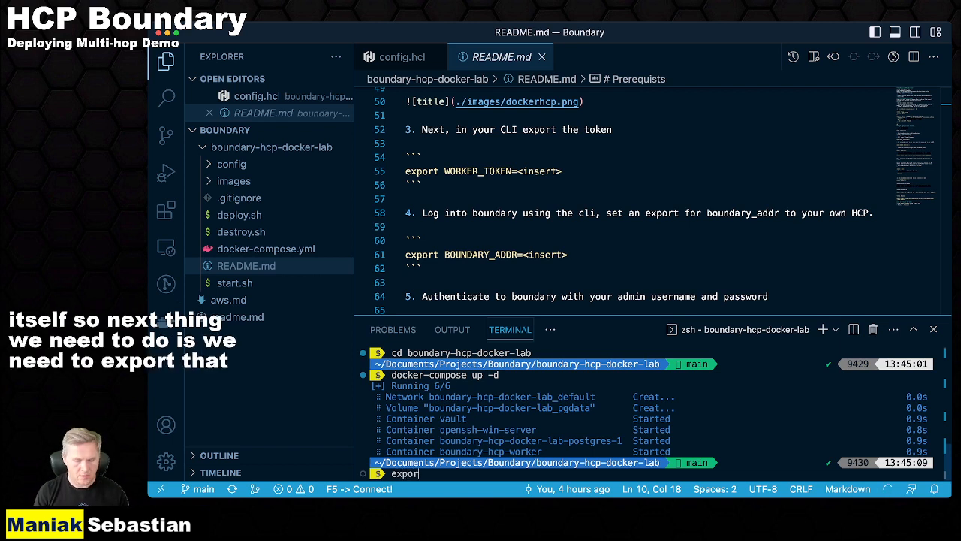
pyautogui.write('WOERK')
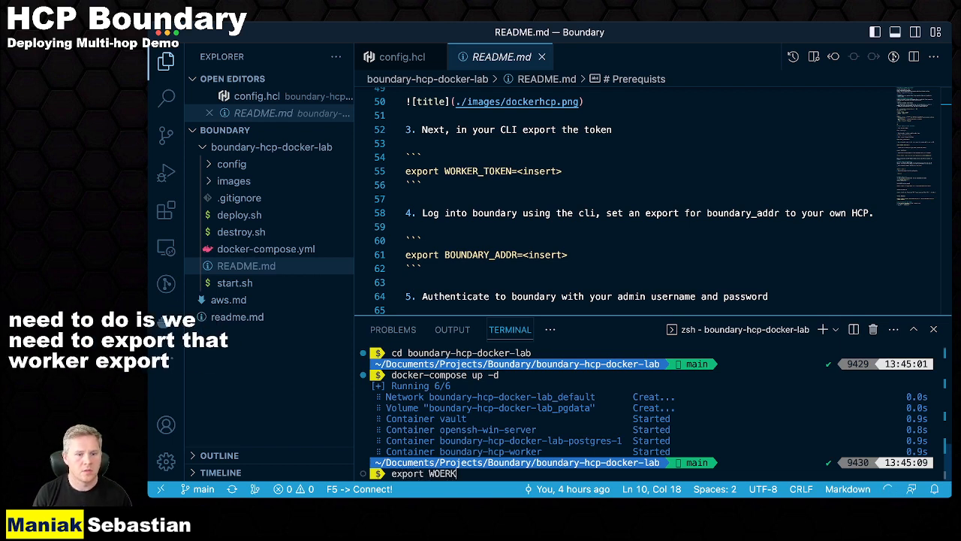
pyautogui.write('WORKER_TOKEN')
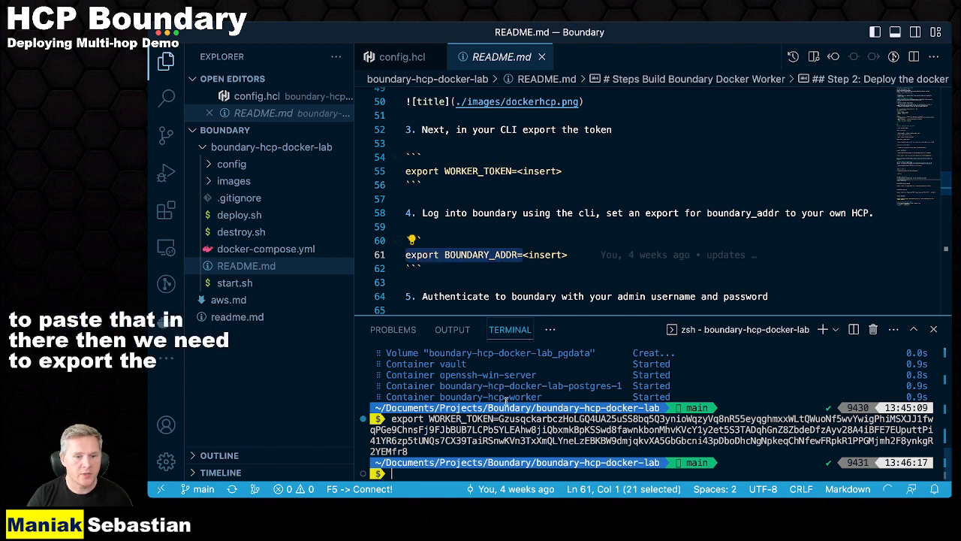
pyautogui.write('export BOUNDARY_ADDR=')
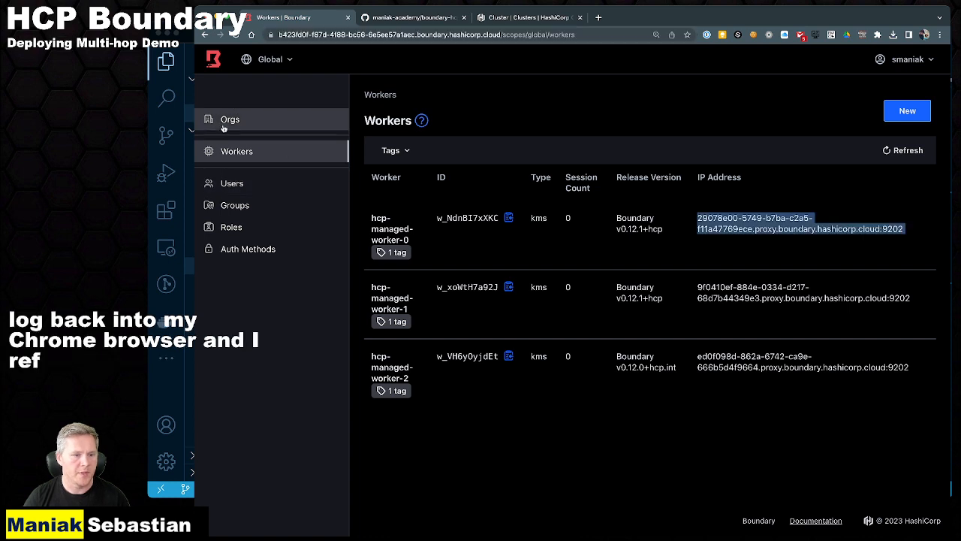
# Reload the Workers list and view the new pki worker's details with the dockerlab tag
pyautogui.click(902, 150)
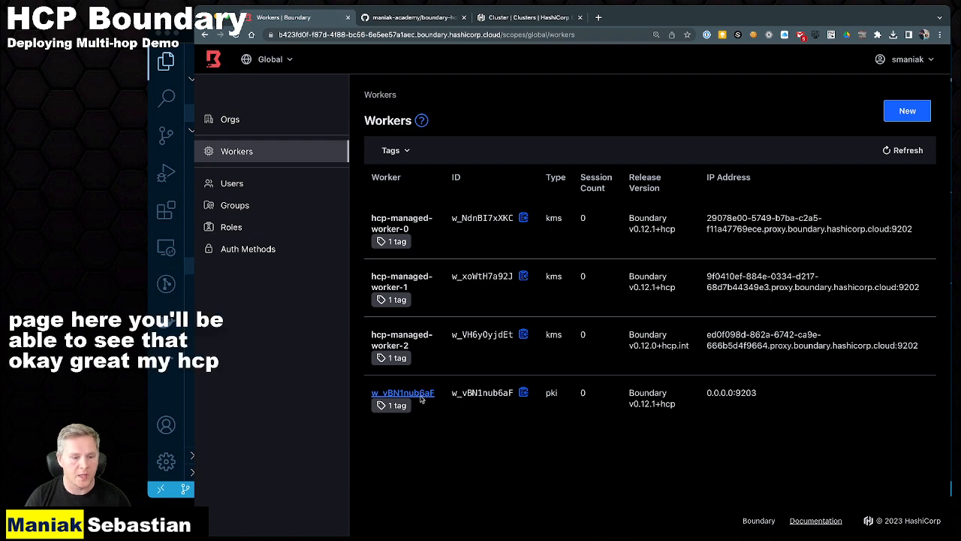
pyautogui.click(402, 394)
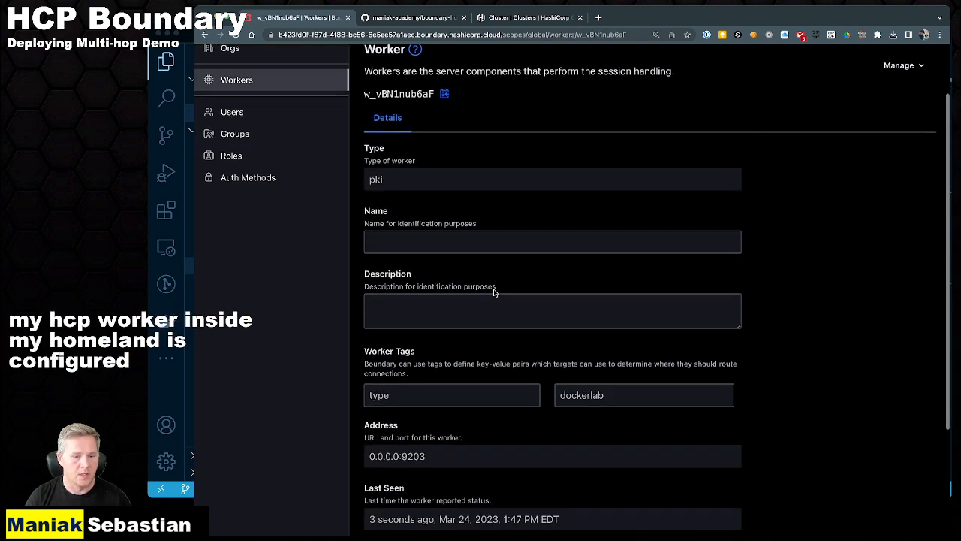
pyautogui.scroll(-3)
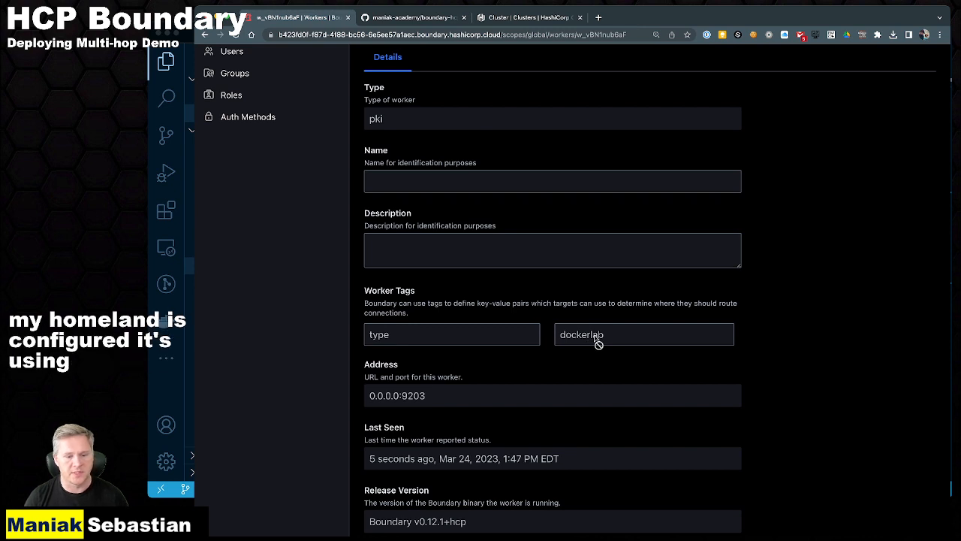
pyautogui.moveTo(594, 182)
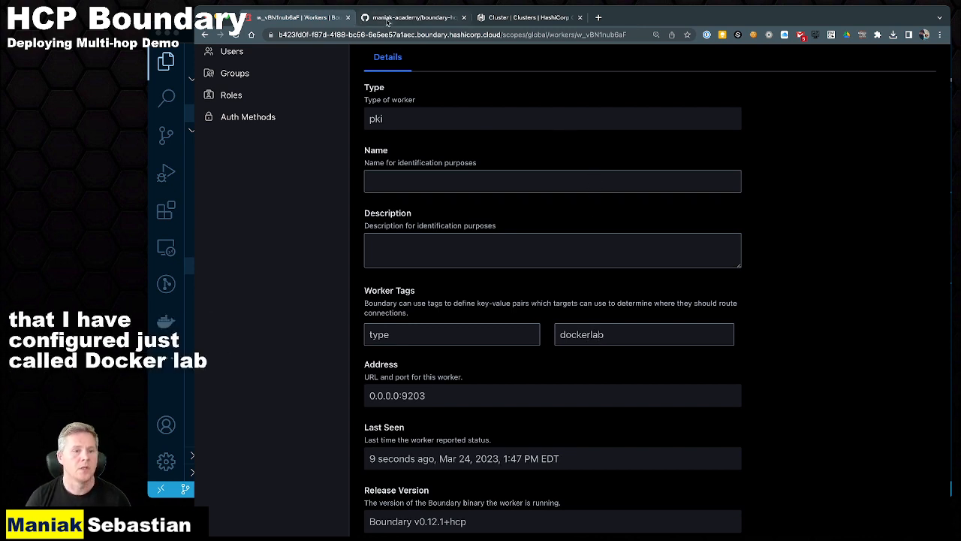
pyautogui.scroll(-3)
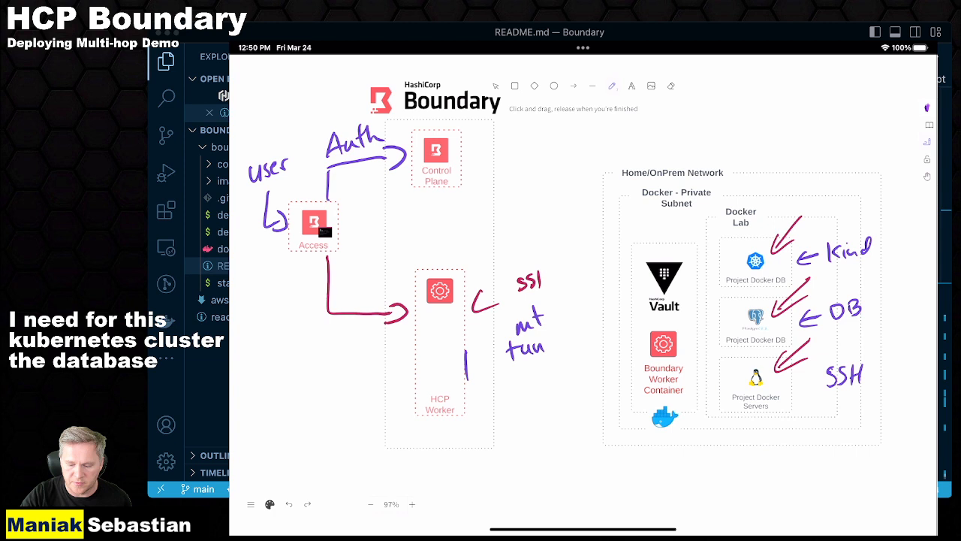
# Sketch an annotation beside the HCP worker on the whiteboard diagram
pyautogui.moveTo(721, 195); pyautogui.dragTo(673, 278)
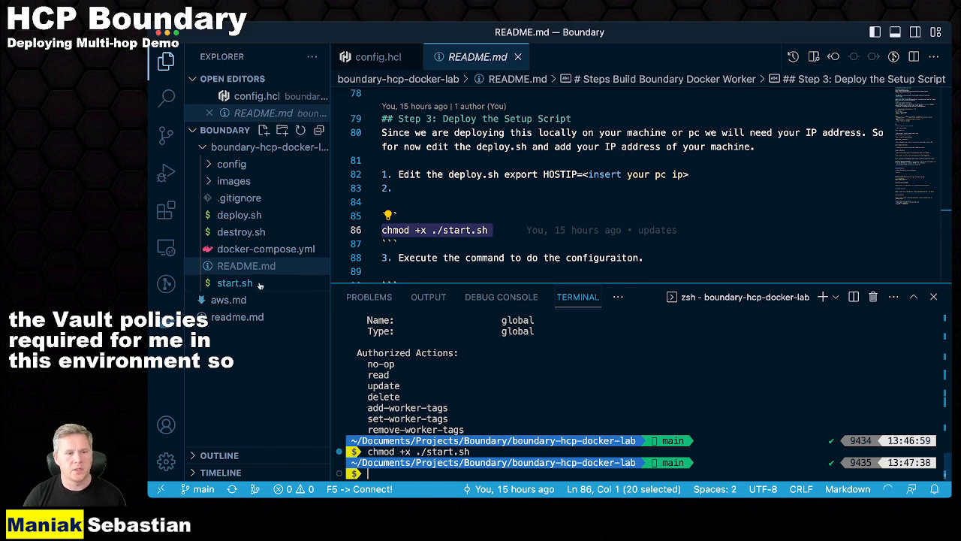
pyautogui.click(234, 282)
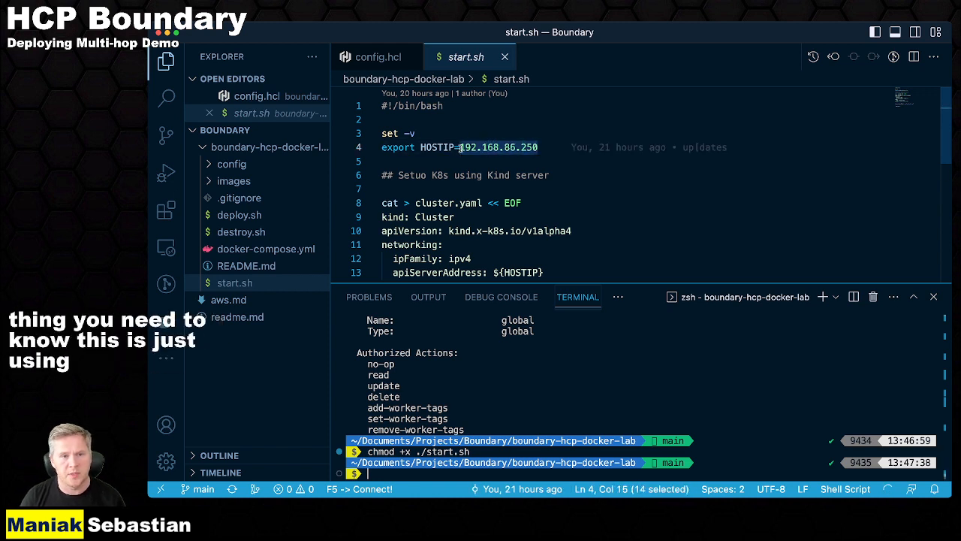
pyautogui.write('i')
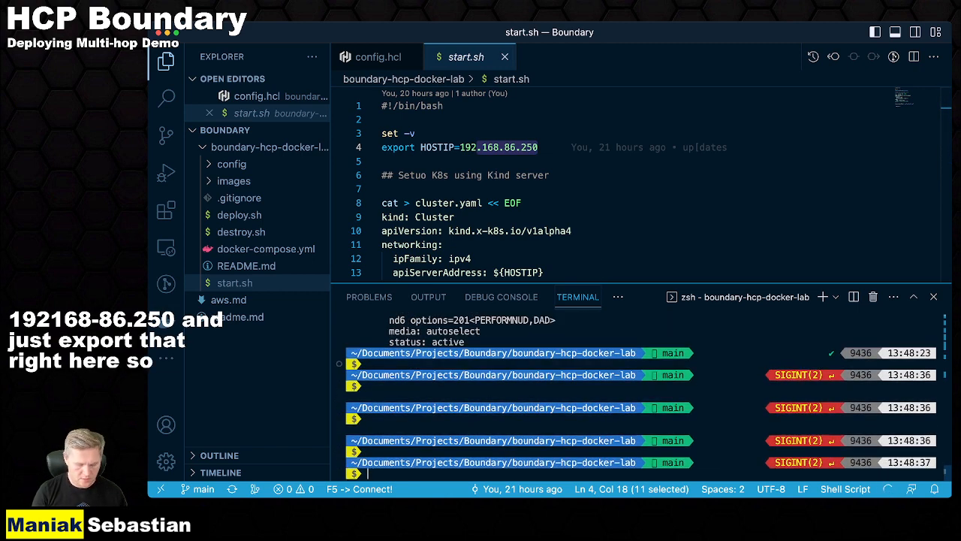
pyautogui.write('chmod +x start.sh')
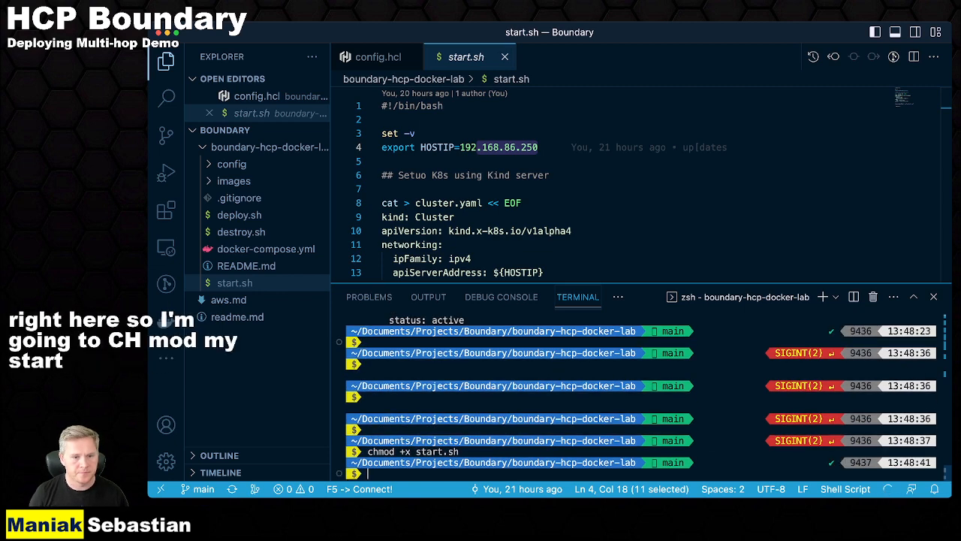
pyautogui.write('./st')
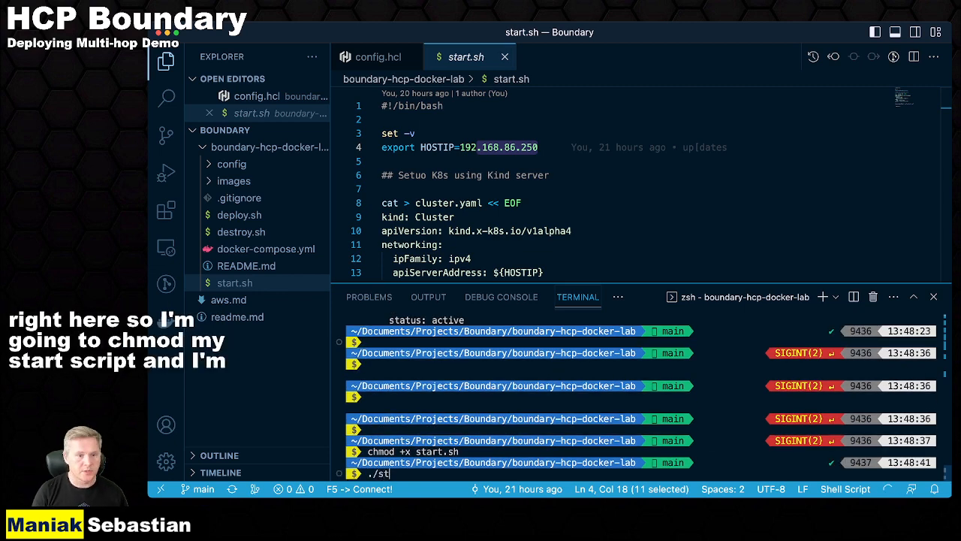
pyautogui.press('enter')
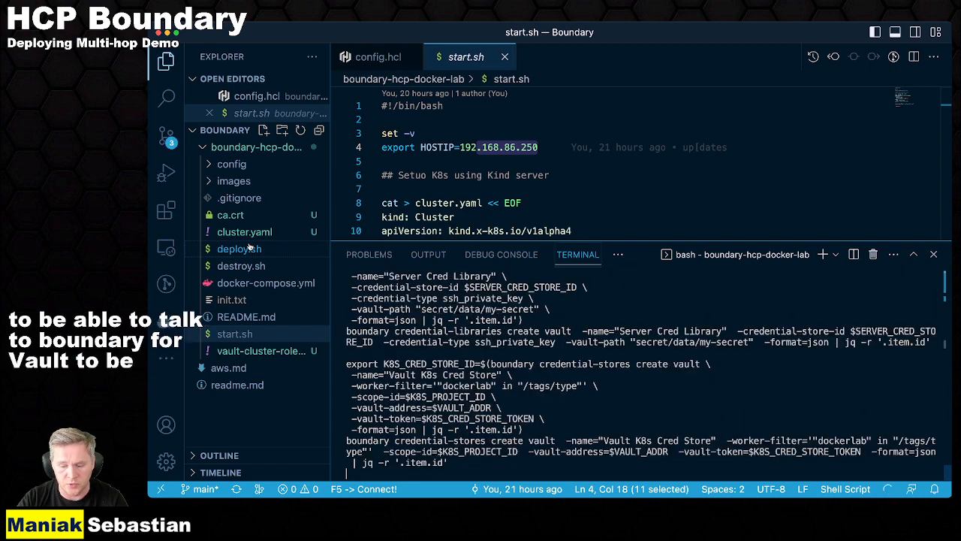
pyautogui.scroll(-3)
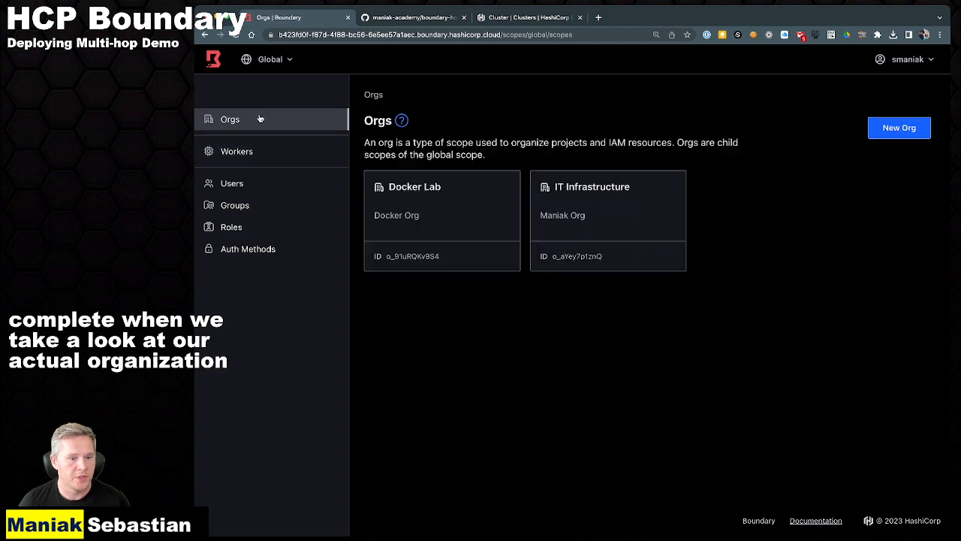
pyautogui.moveTo(610, 311)
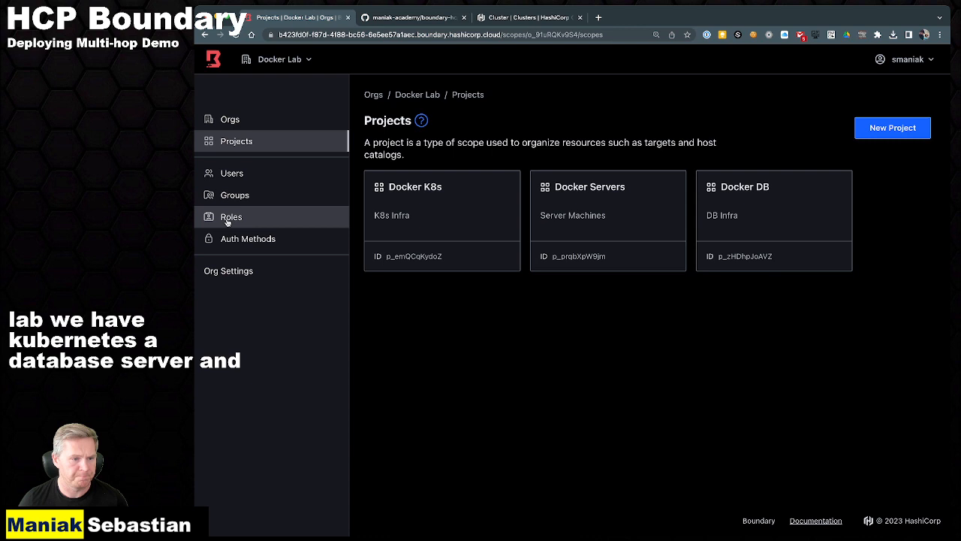
# Show the Docker K8s project's credential stores listing Vault K8s Cred Store, then start a new tab
pyautogui.click(442, 186)
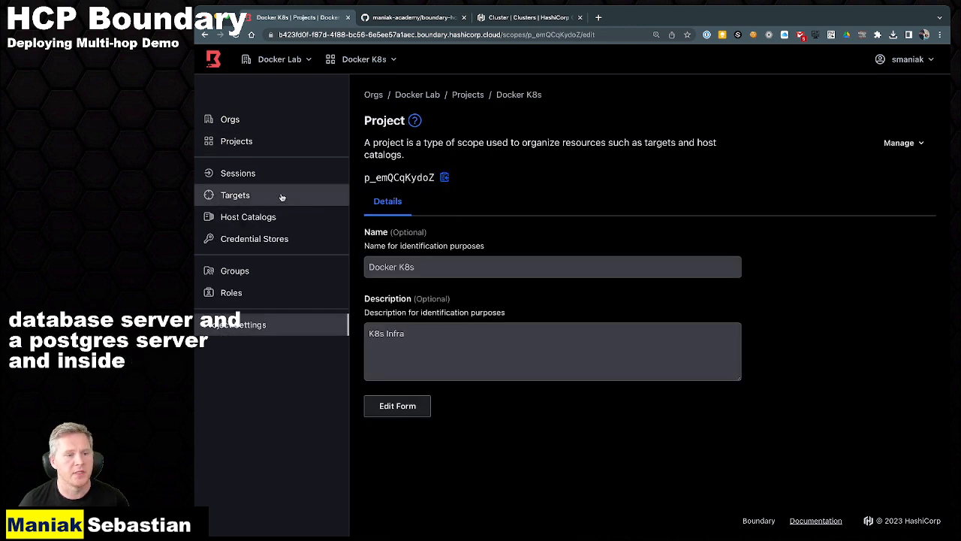
pyautogui.click(234, 195)
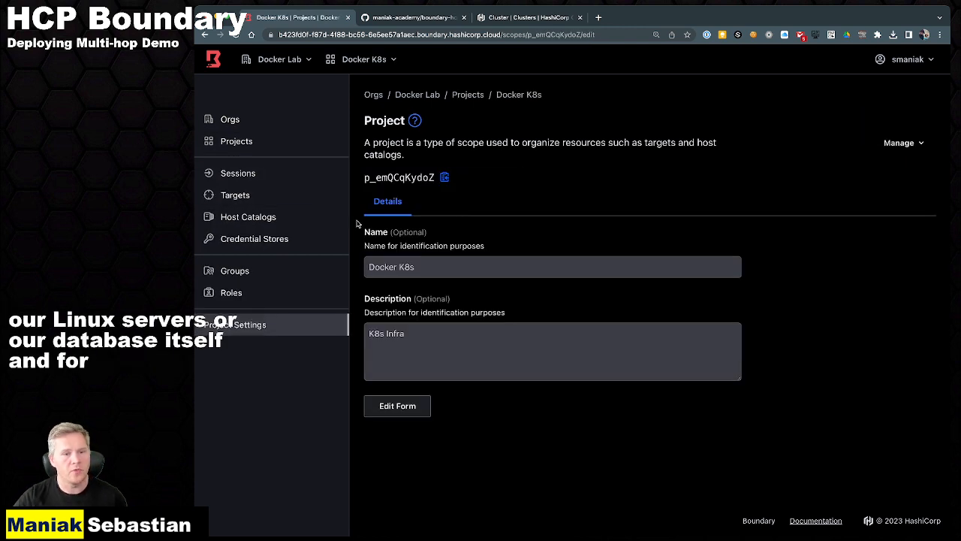
pyautogui.click(254, 237)
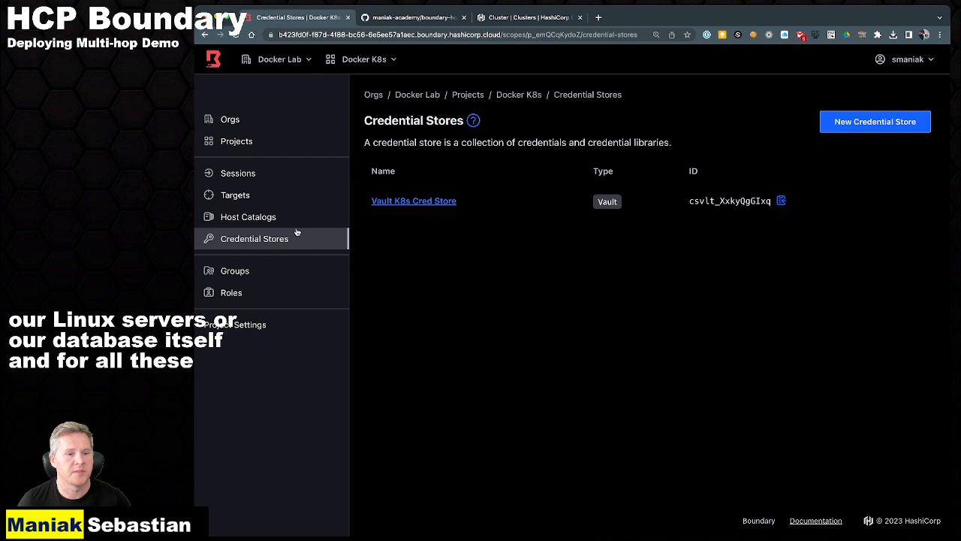
pyautogui.moveTo(418, 209)
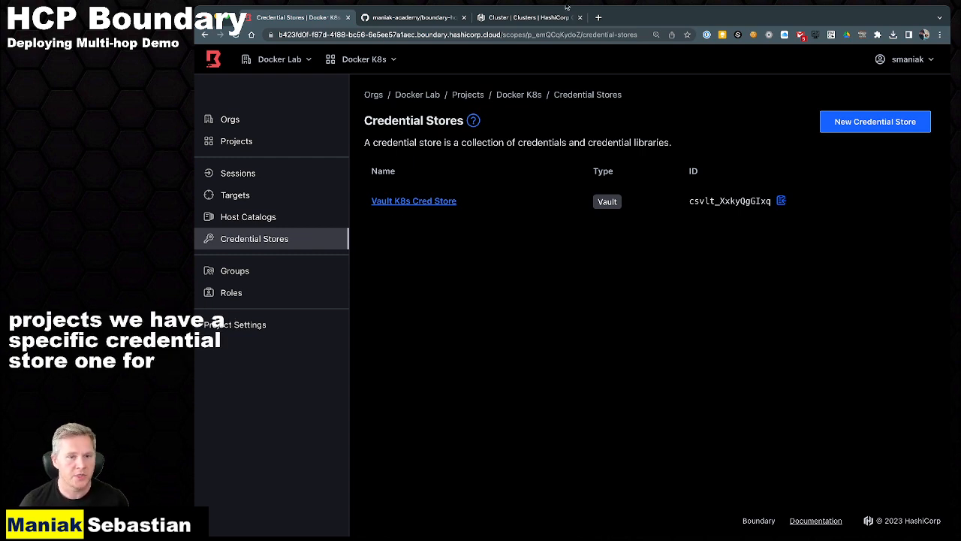
pyautogui.click(598, 18)
pyautogui.write('127.0.0.1:8200/ui/')
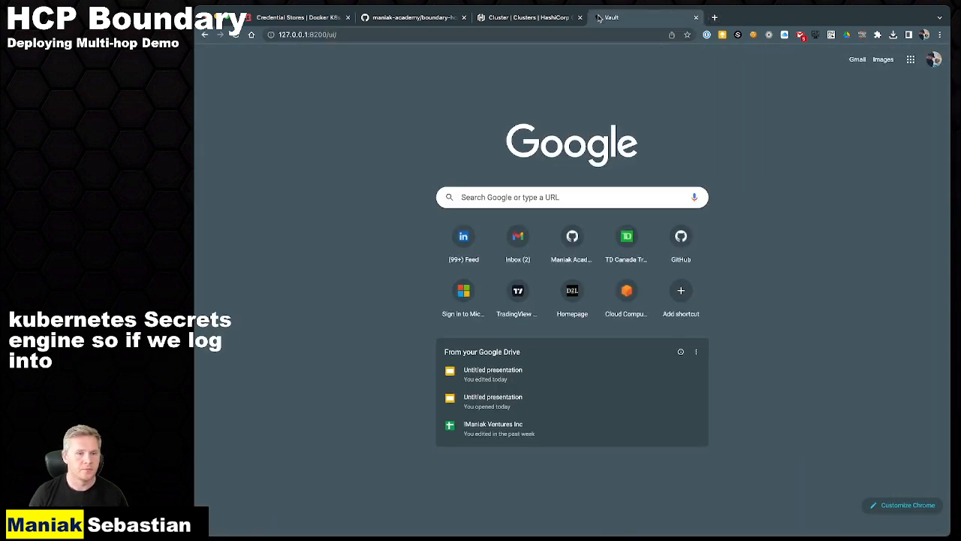
# Sign in to Vault at 127.0.0.1:8200 and view the kubernetes engine and k8s-cluster secret
pyautogui.click(638, 18)
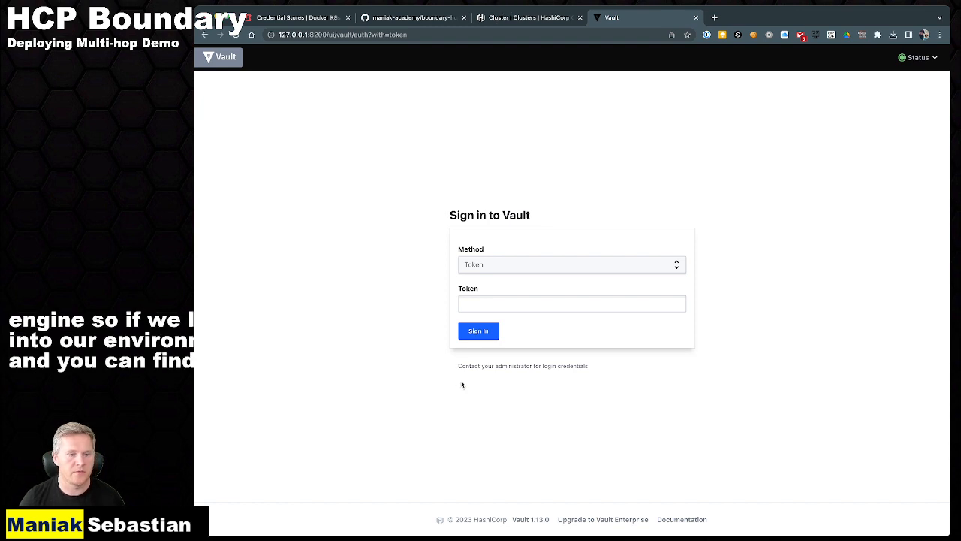
pyautogui.click(477, 331)
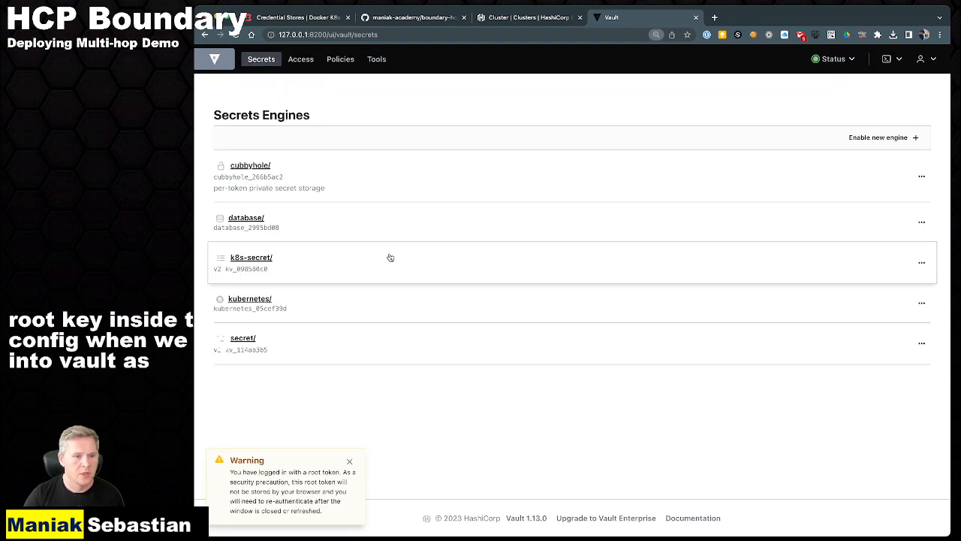
pyautogui.click(250, 297)
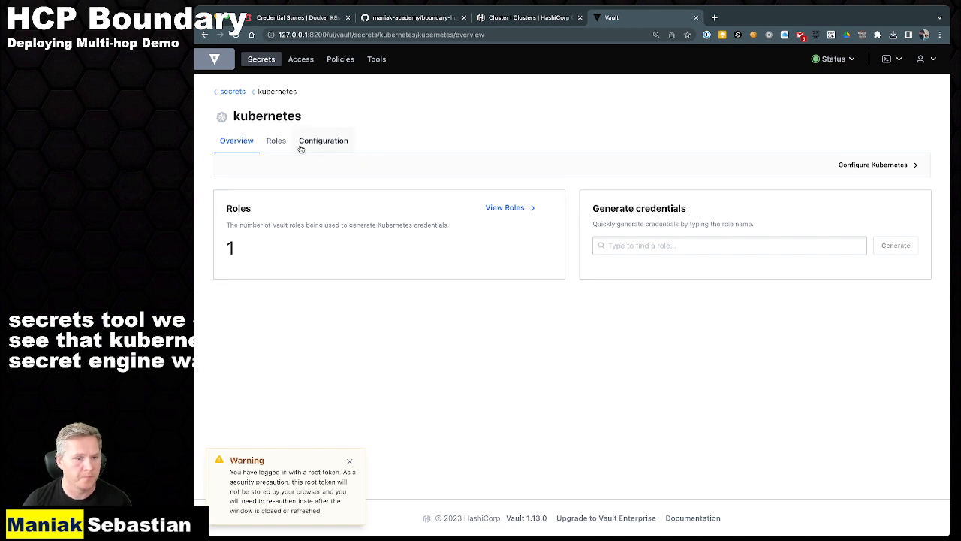
pyautogui.click(276, 141)
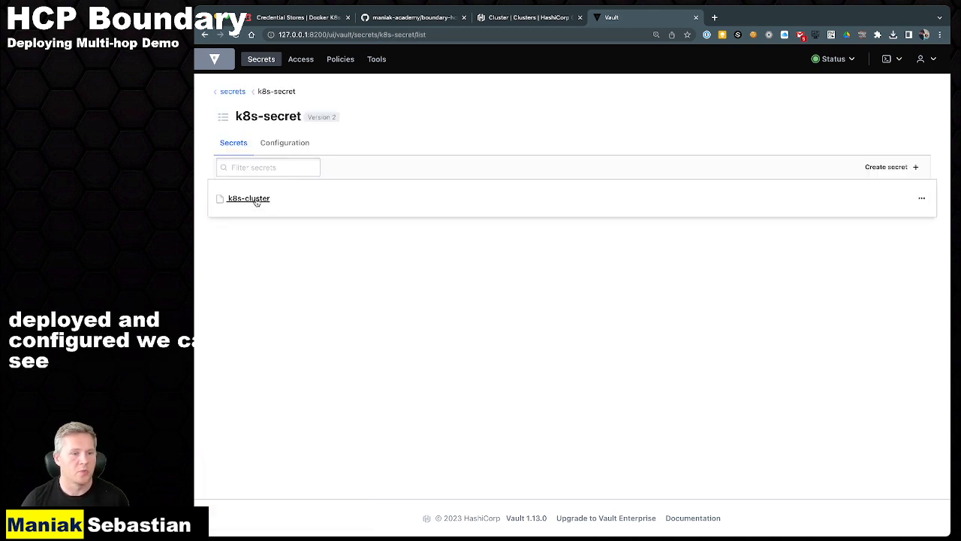
pyautogui.click(249, 198)
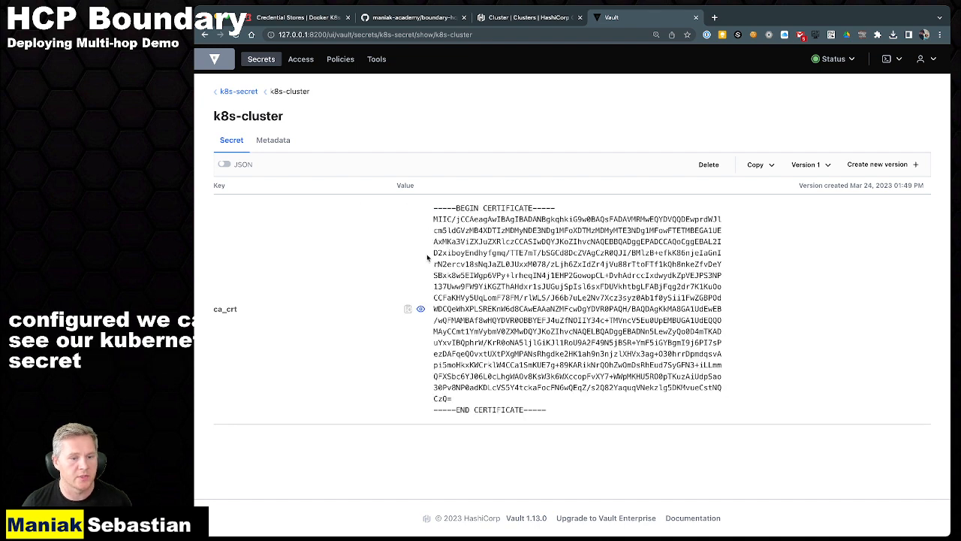
# View my-app-secret's keys in the secret engine and return to the Boundary admin tab
pyautogui.click(237, 91)
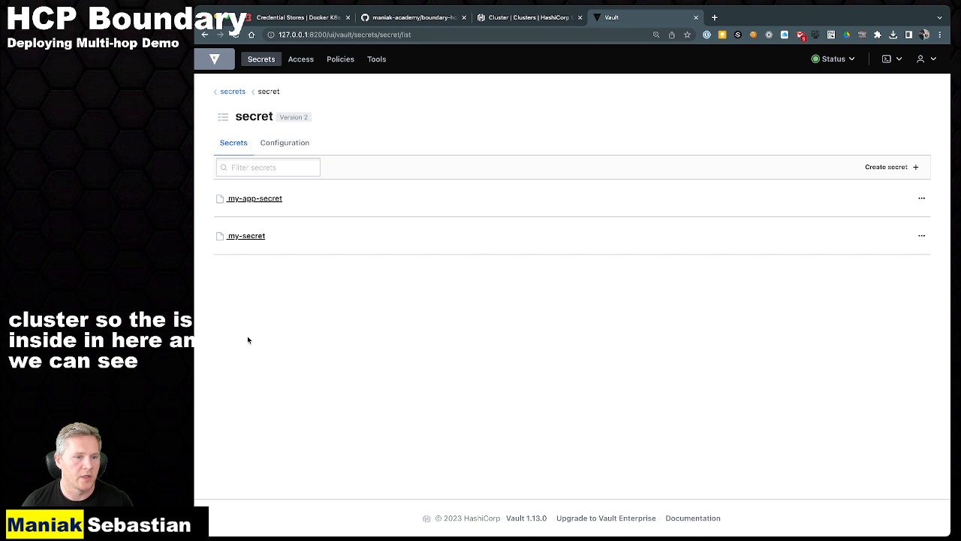
pyautogui.click(246, 234)
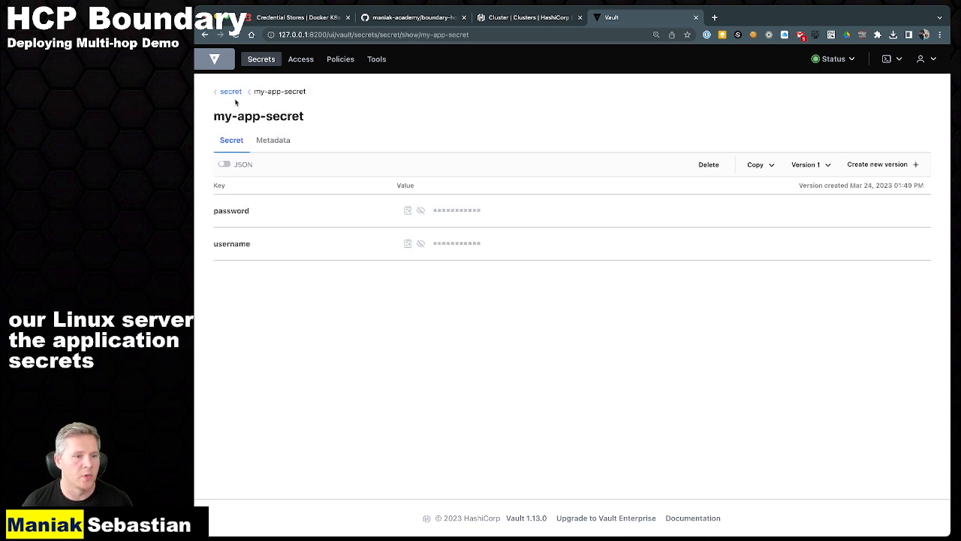
pyautogui.click(298, 18)
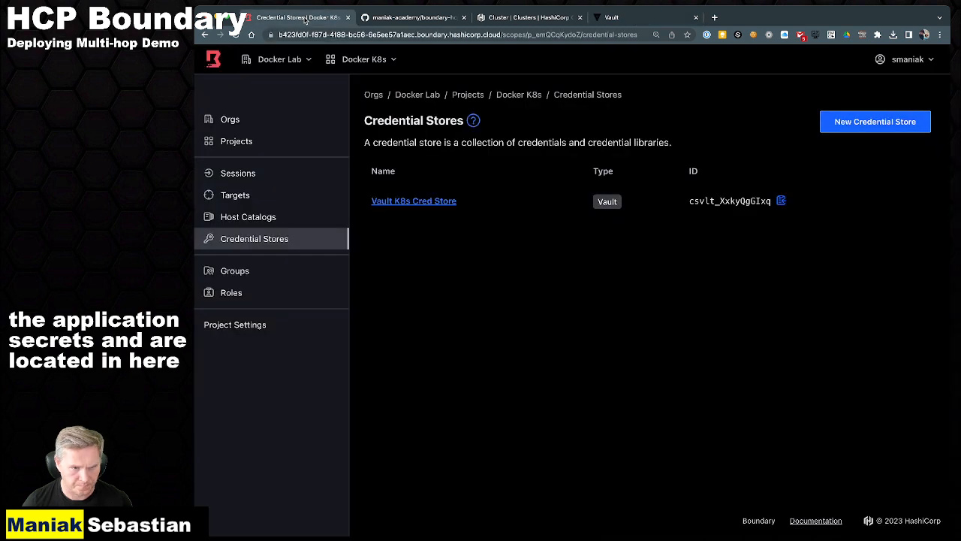
# Sign out and back in to Boundary Desktop at Global scope, filtered to the Docker lab projects
pyautogui.click(234, 195)
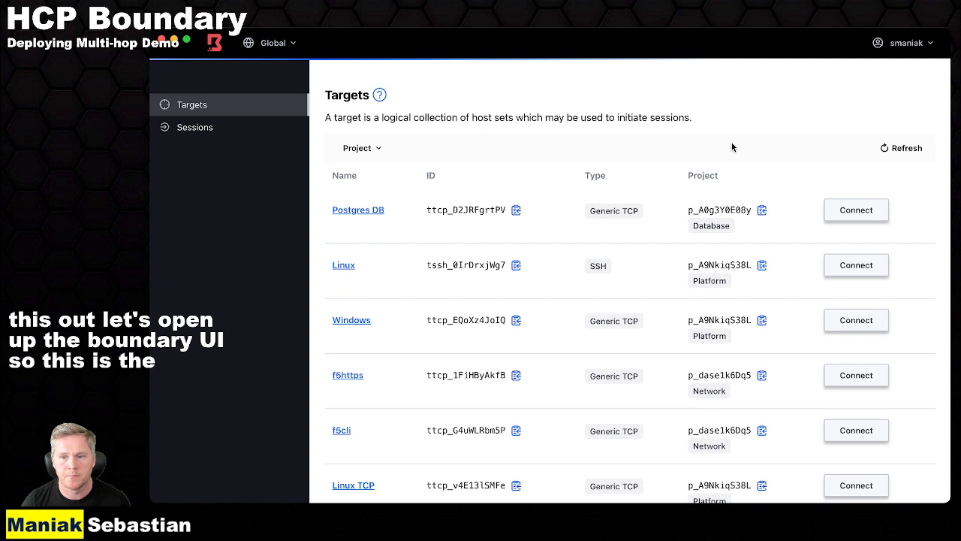
pyautogui.click(901, 42)
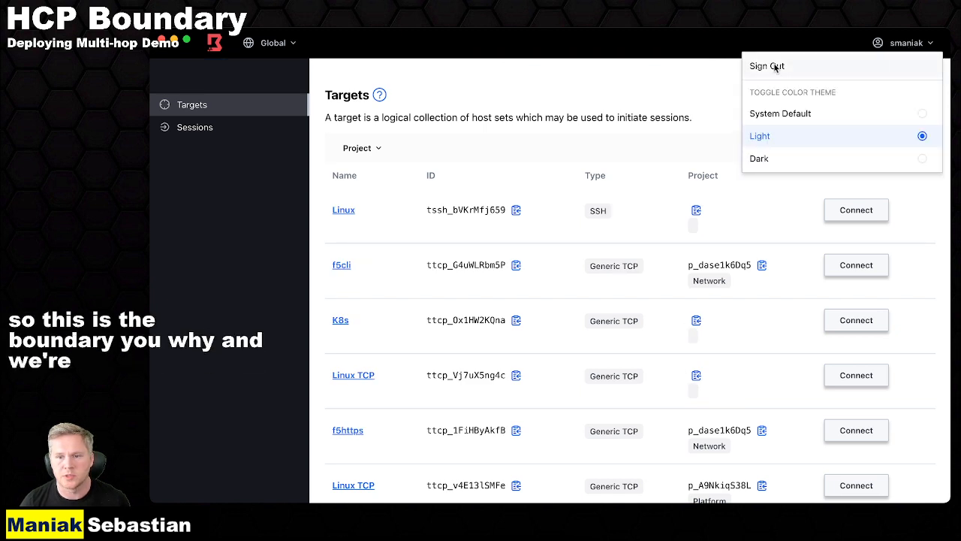
pyautogui.click(766, 66)
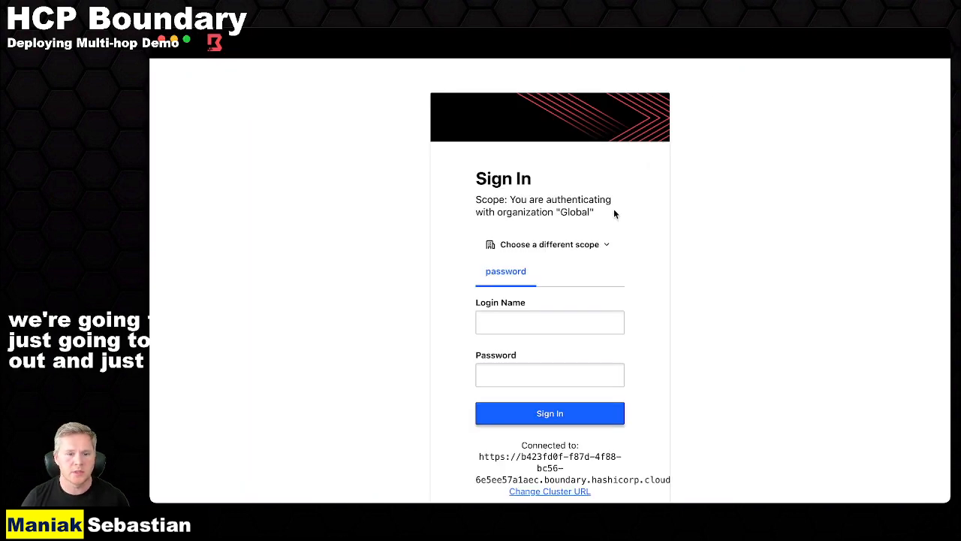
pyautogui.click(550, 243)
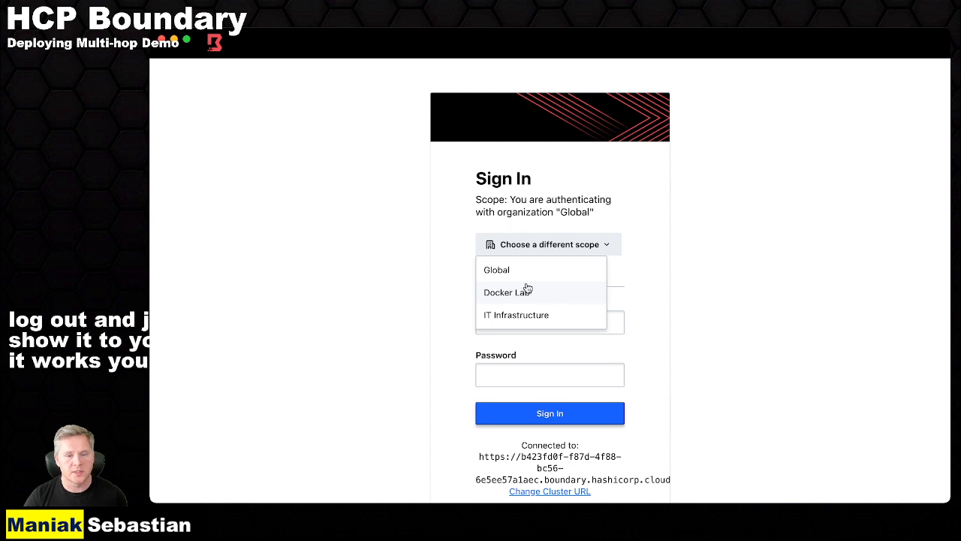
pyautogui.click(496, 270)
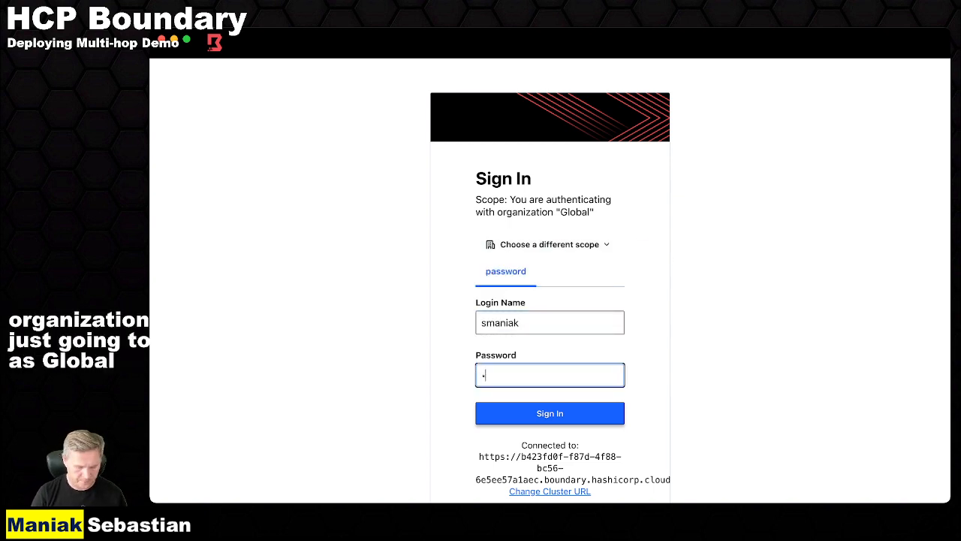
pyautogui.click(549, 412)
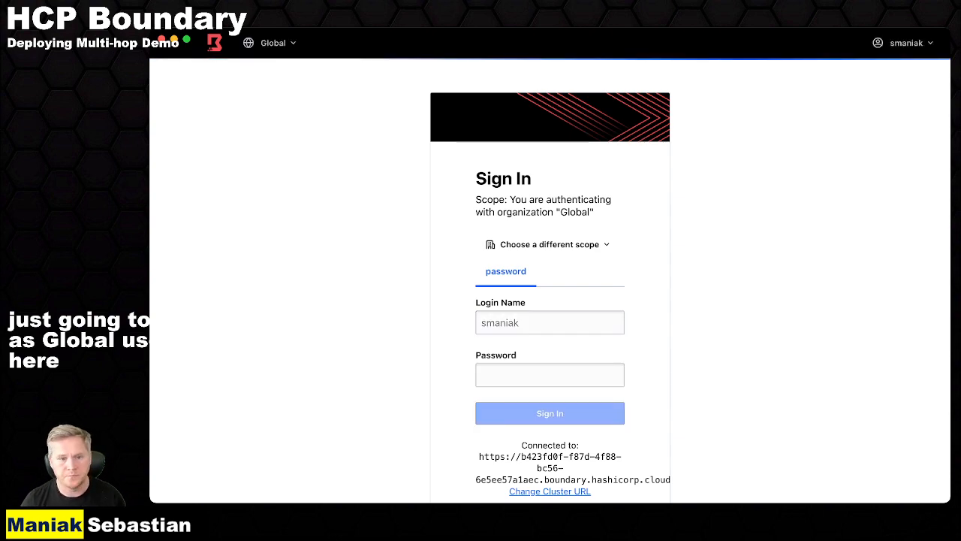
pyautogui.click(550, 413)
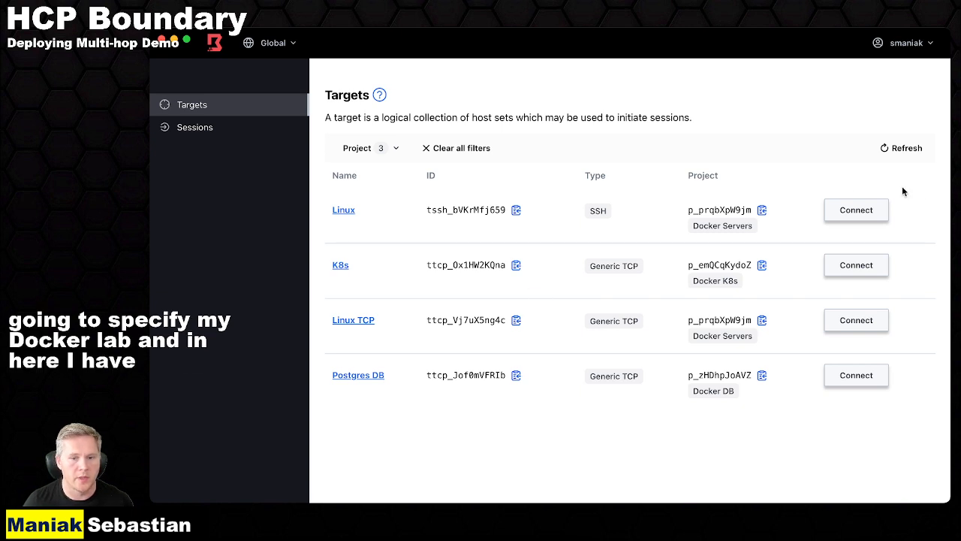
# Connect to the Linux SSH and K8s targets, revealing the brokered service account name and namespace
pyautogui.click(855, 210)
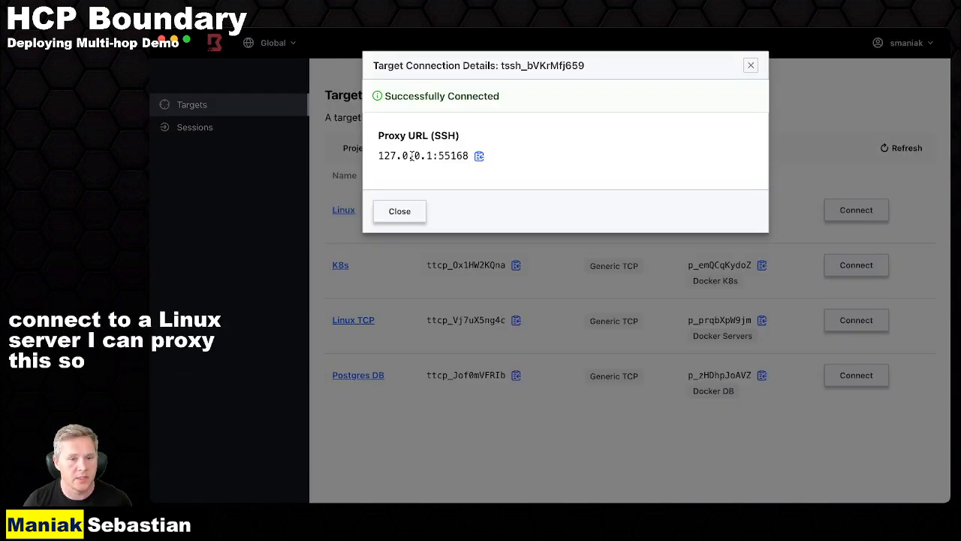
pyautogui.click(399, 211)
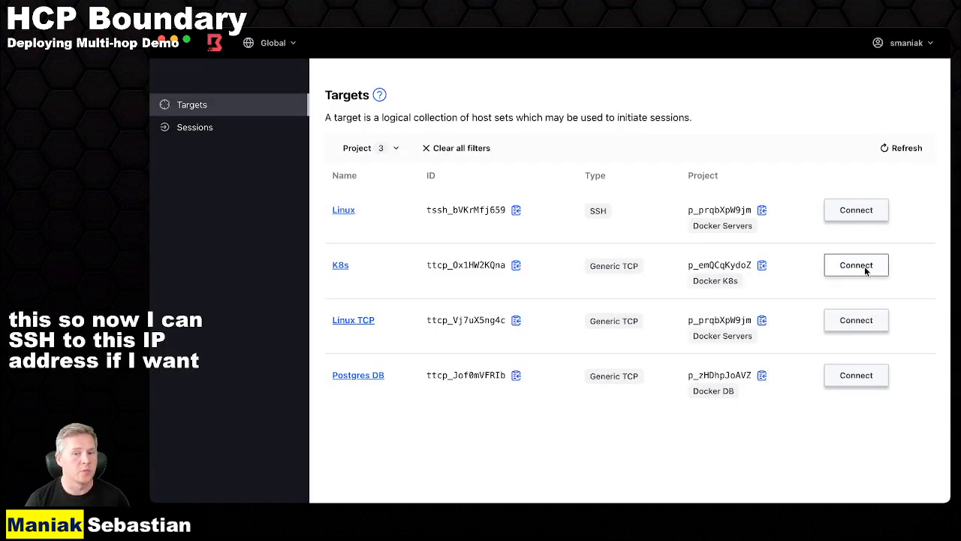
pyautogui.click(856, 264)
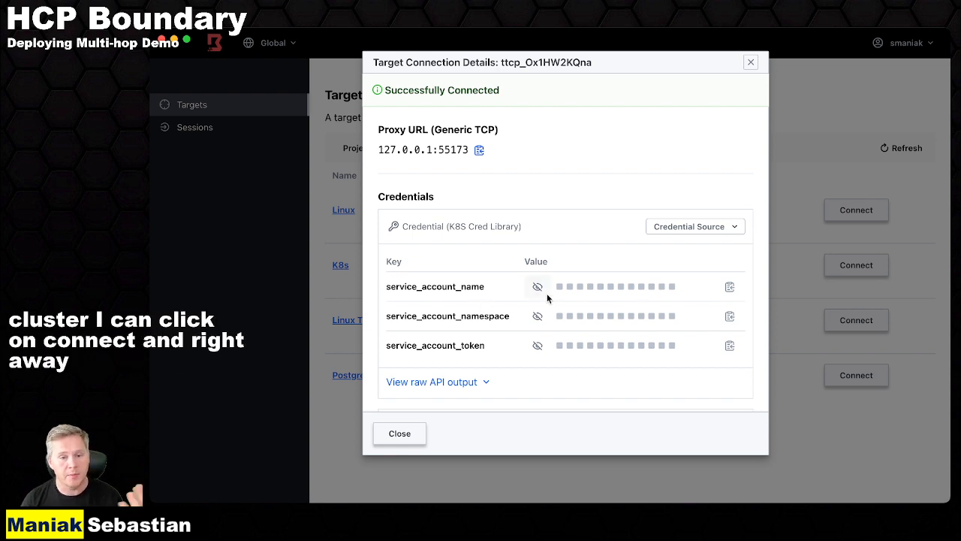
pyautogui.click(538, 285)
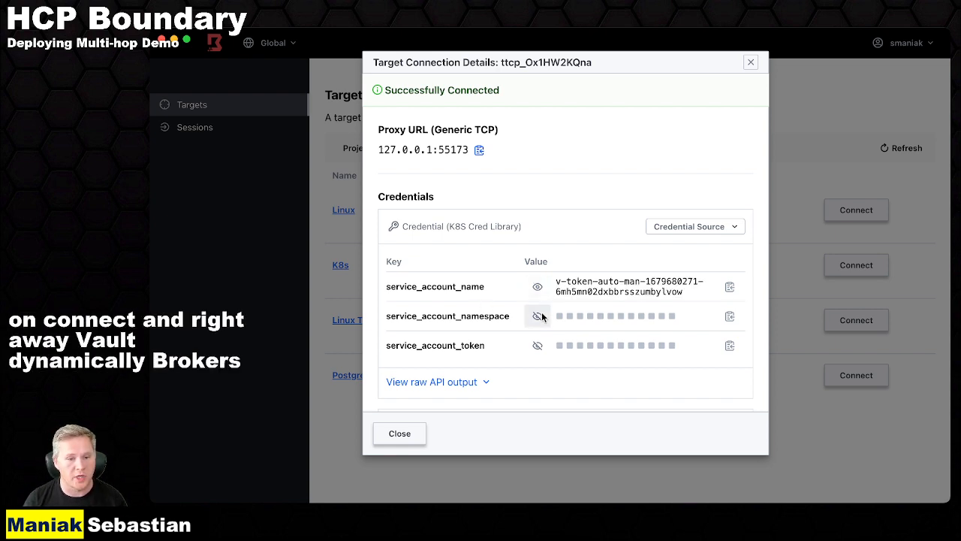
pyautogui.click(538, 313)
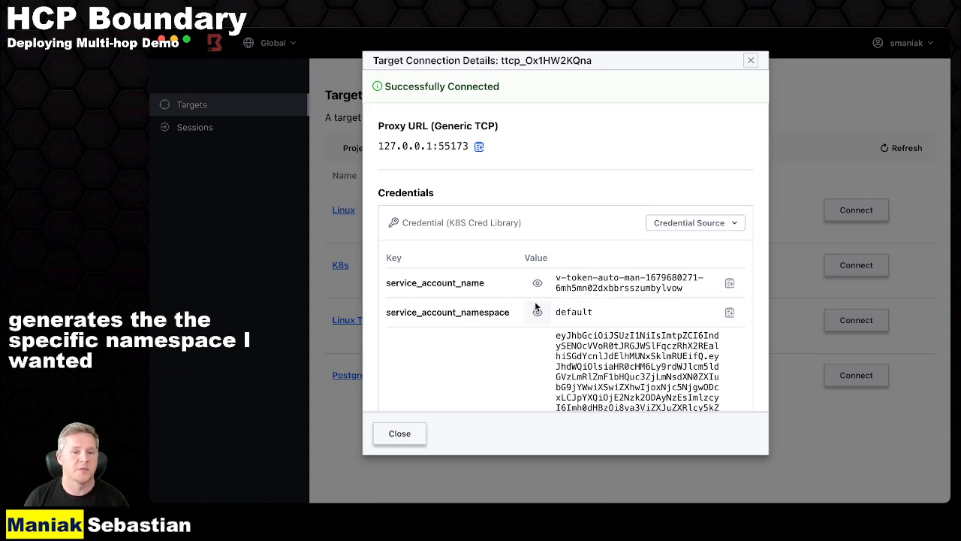
pyautogui.scroll(-3)
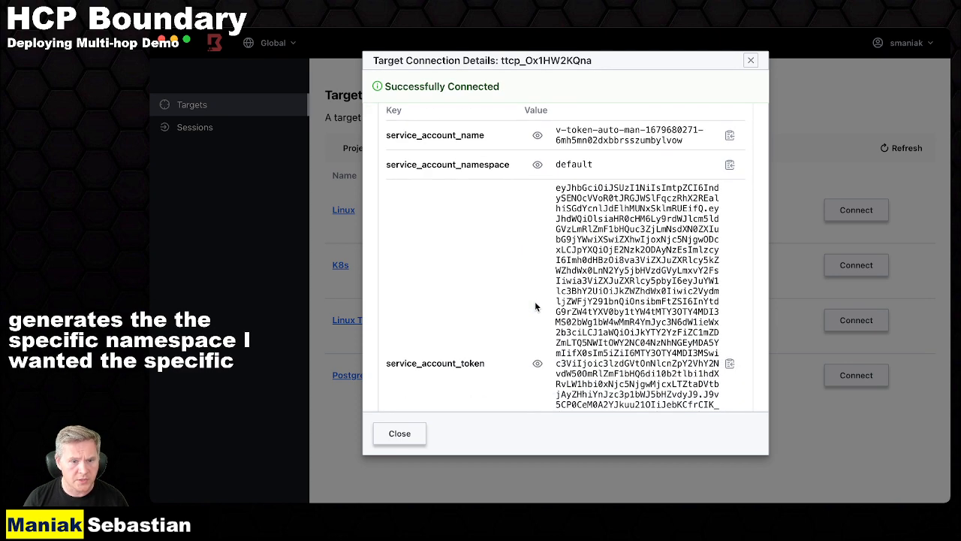
pyautogui.click(537, 199)
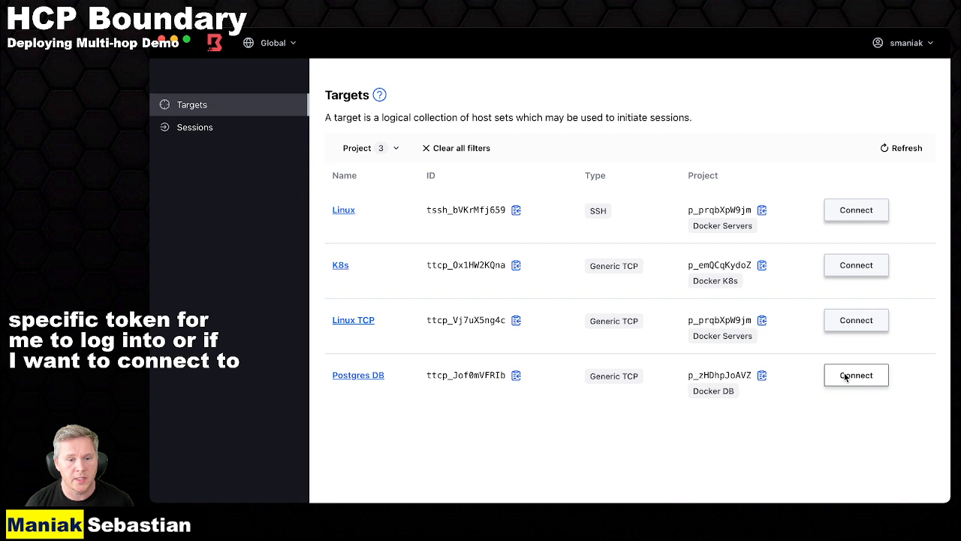
# Connect to the Postgres DB target and view its proxy address with brokered username and password
pyautogui.click(855, 375)
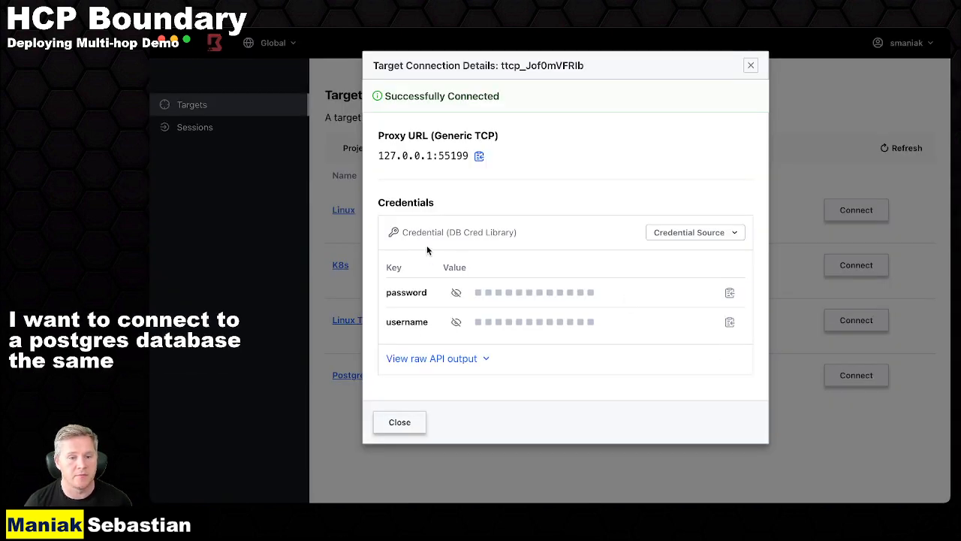
pyautogui.click(457, 321)
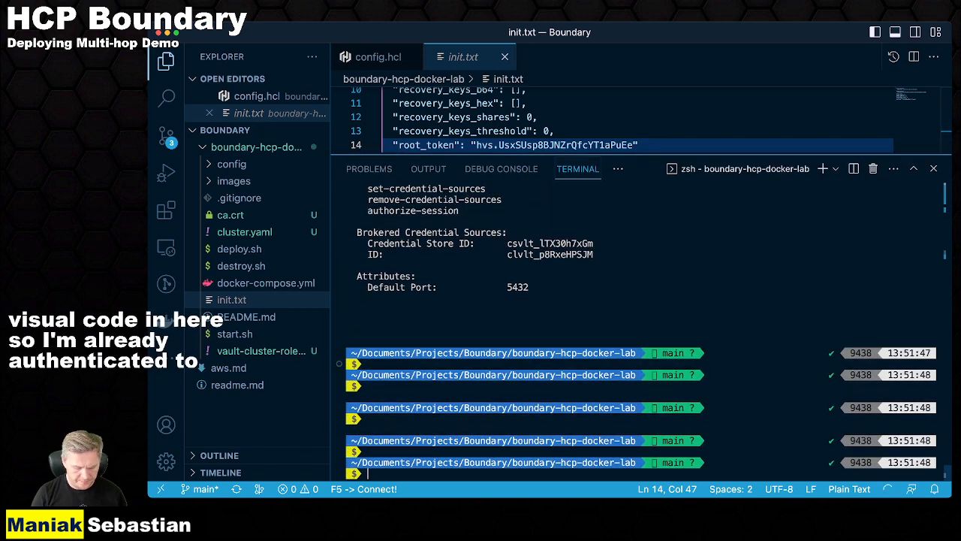
# Run boundary connect ssh to target Linux in scope Docker Servers, then exit the session
pyautogui.write('boundary connect ssh')
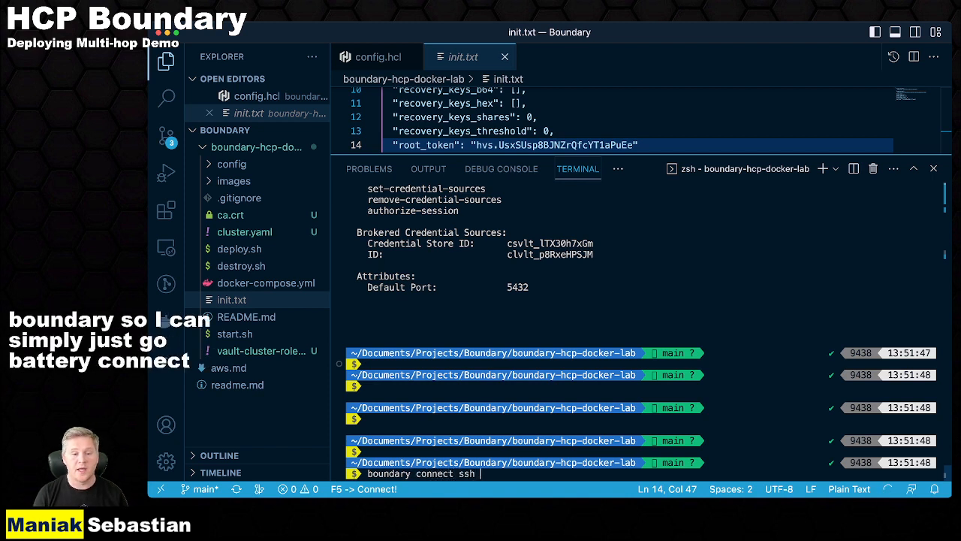
pyautogui.write('-target-name=')
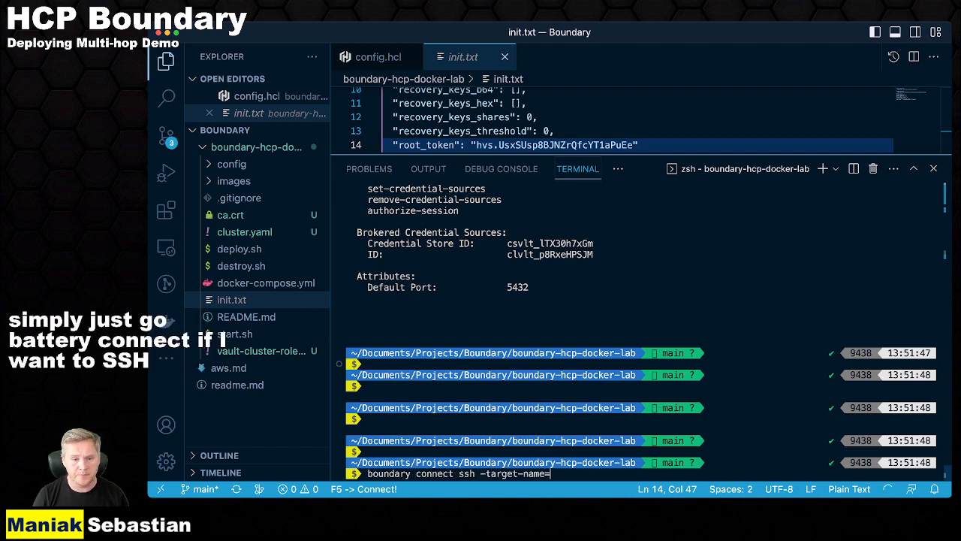
pyautogui.write('"')
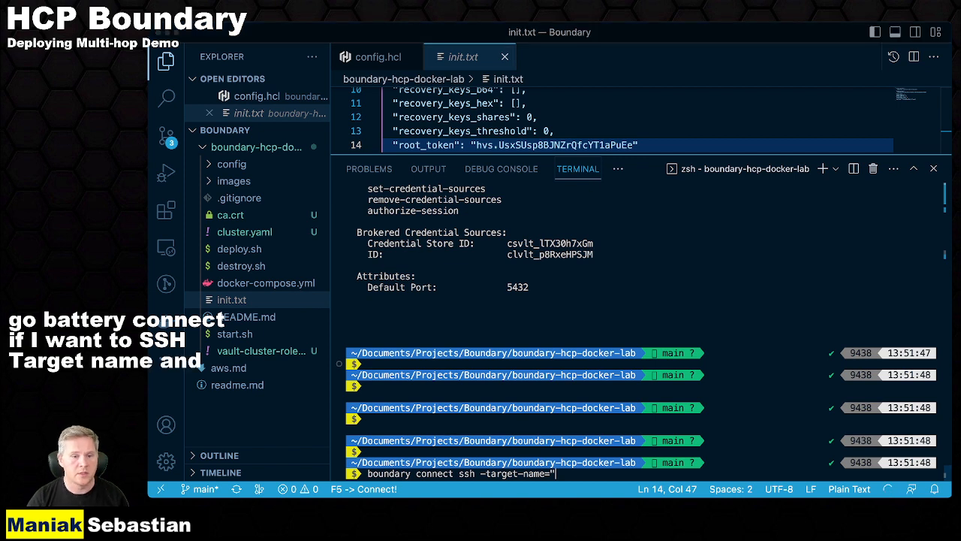
pyautogui.moveTo(453, 253)
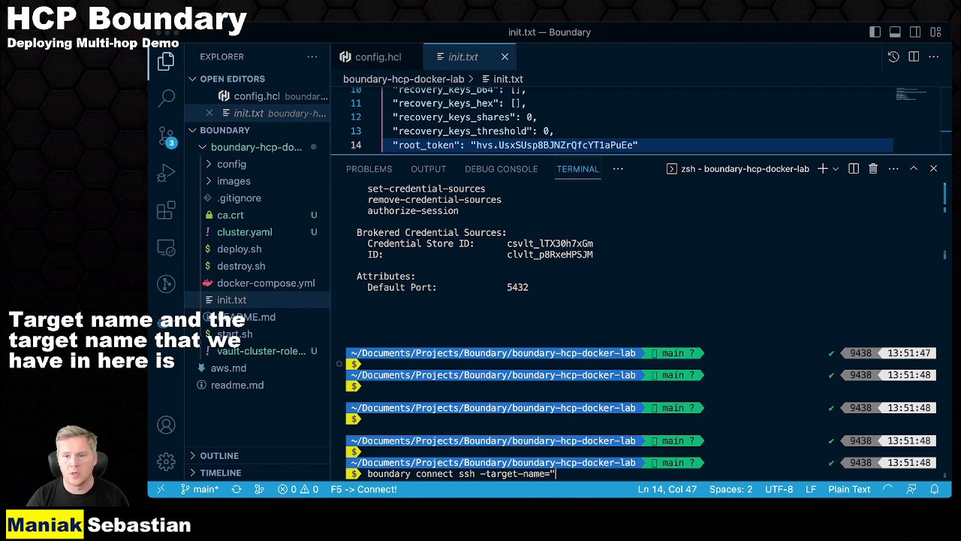
pyautogui.write('Linux"')
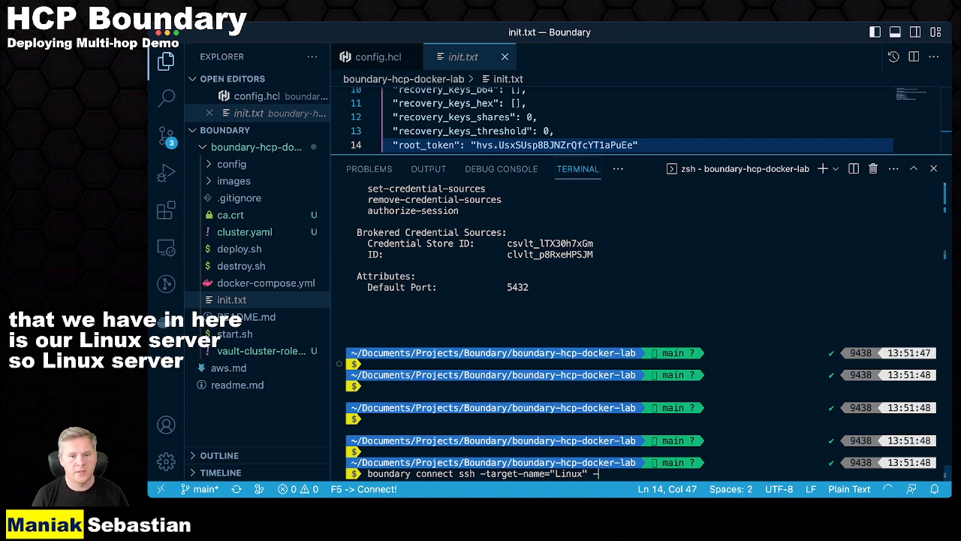
pyautogui.write('-target-scope-name="Docker Servers')
pyautogui.write('exit')
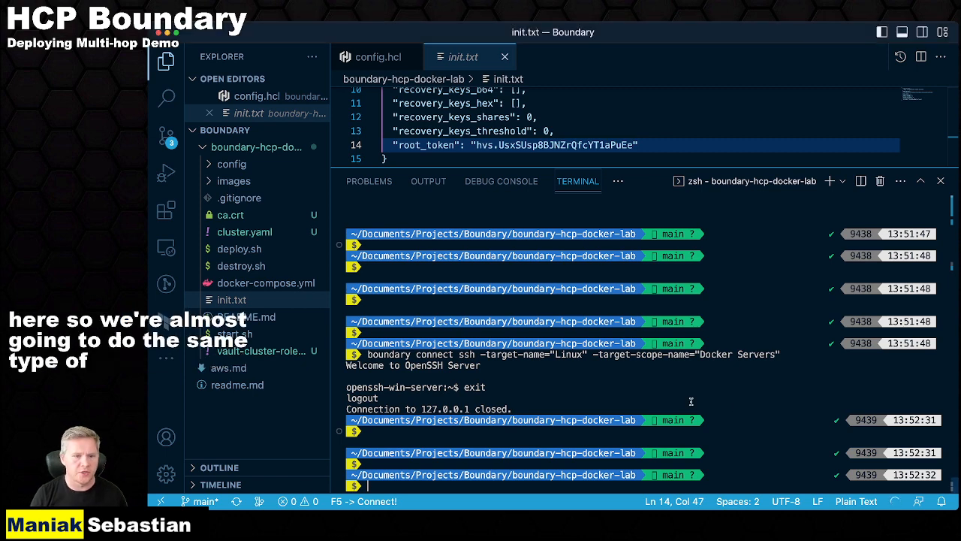
# Run boundary connect postgres to Postgres DB in Docker DB with --dbname database, then exit psql
pyautogui.write('boundary connect postgres -target-name="')
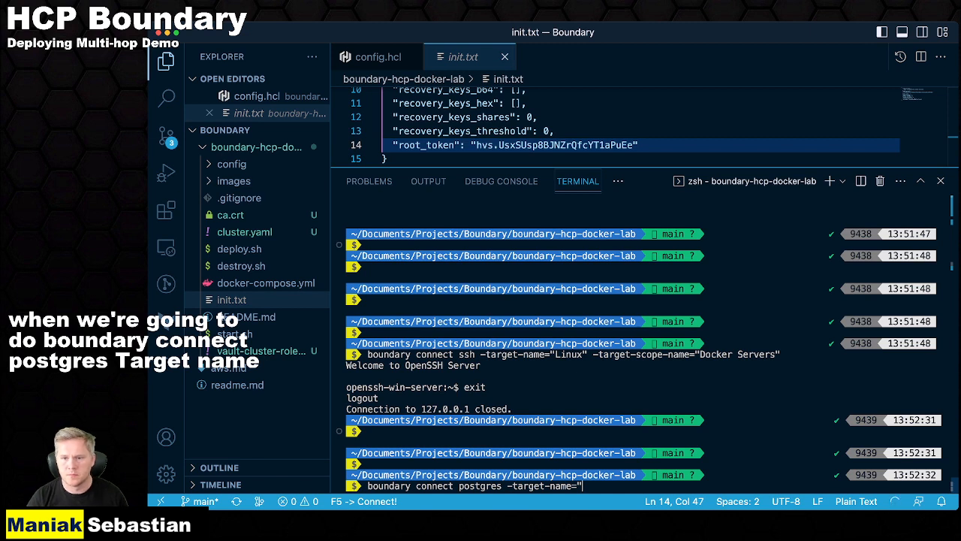
pyautogui.write('P')
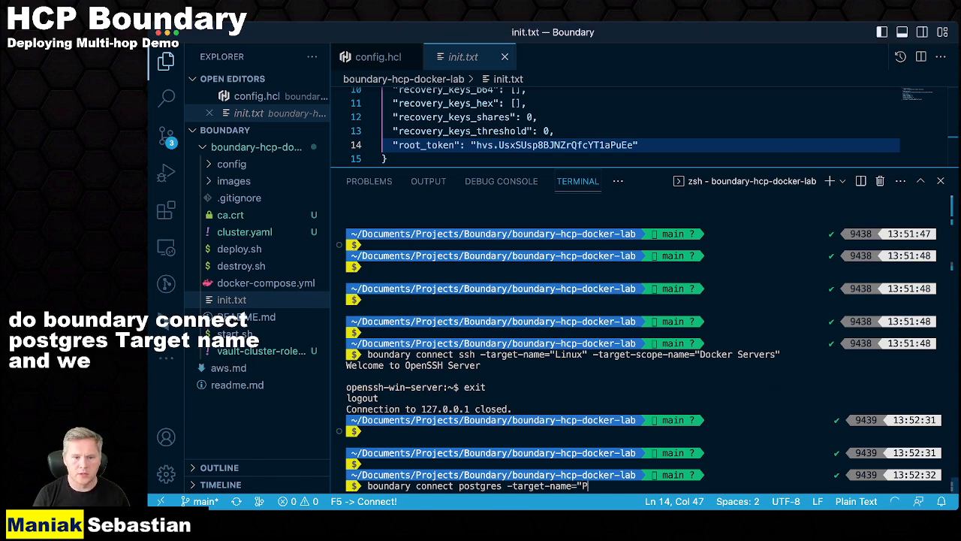
pyautogui.write('ostgres')
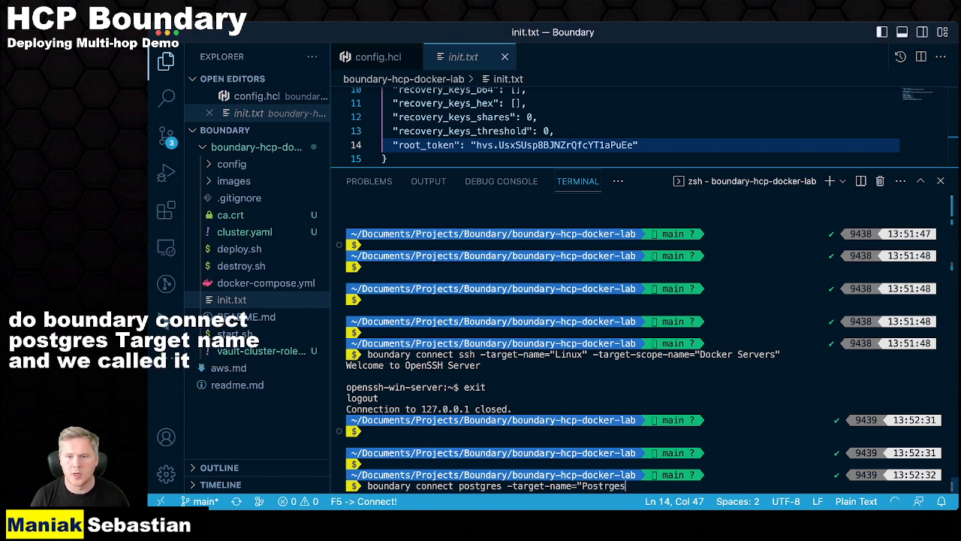
pyautogui.write('DB"')
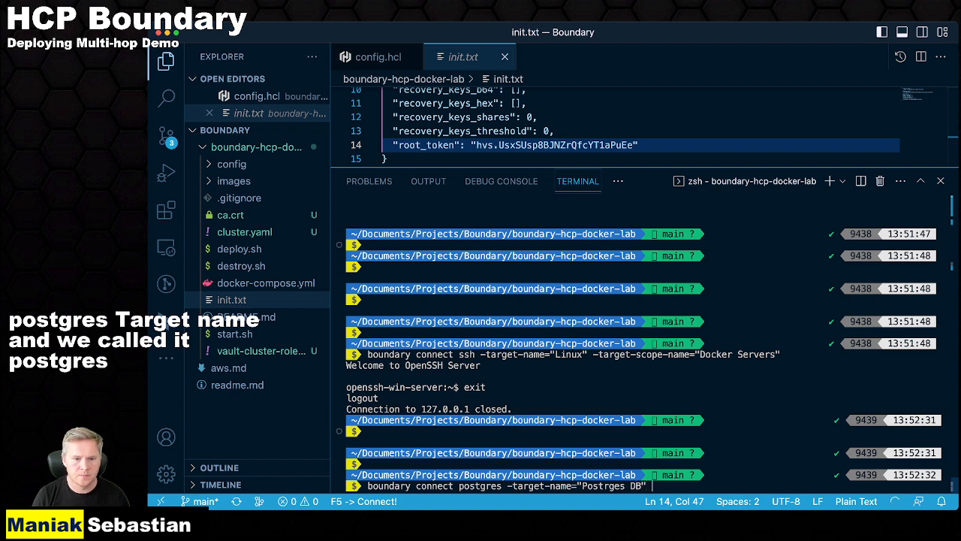
pyautogui.write('-target-scope-nam')
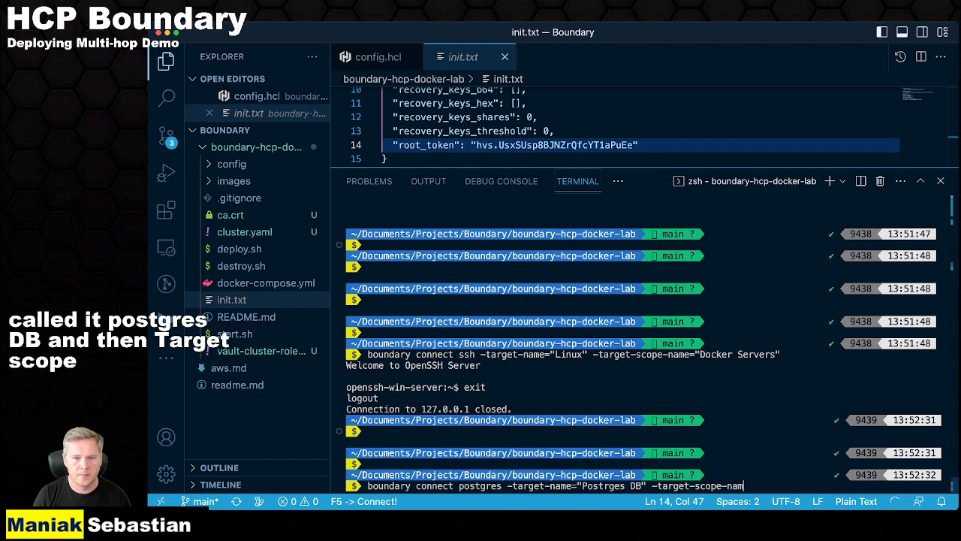
pyautogui.write('Docker DB')
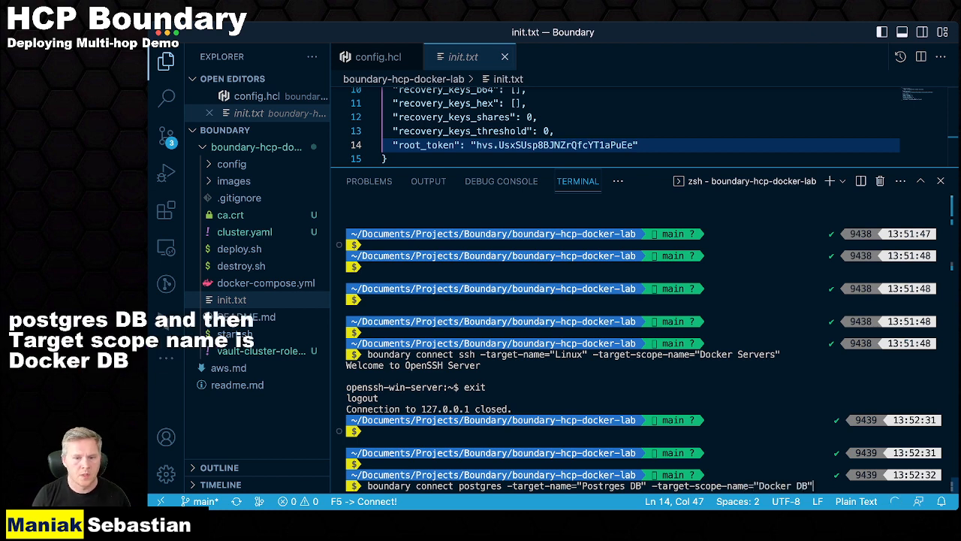
pyautogui.write('—db')
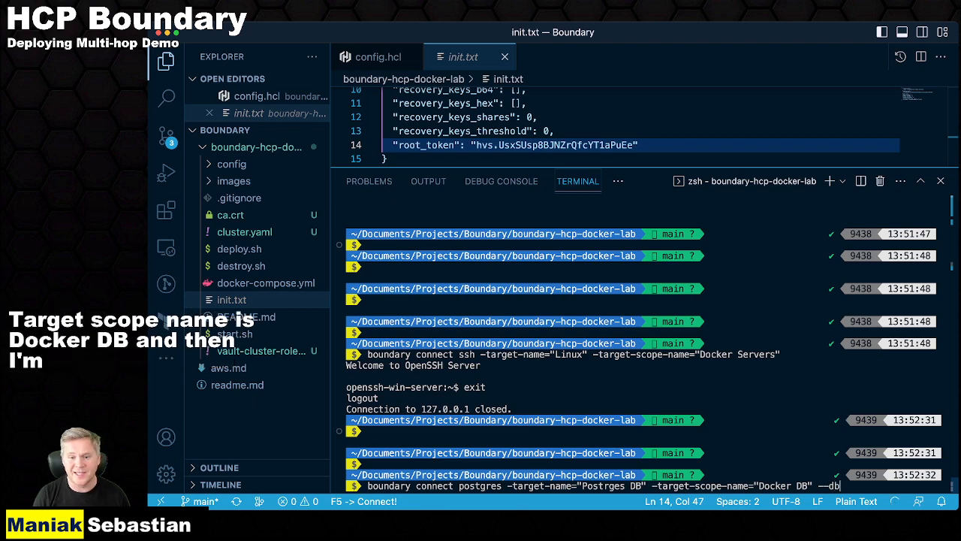
pyautogui.write('--dbname databas')
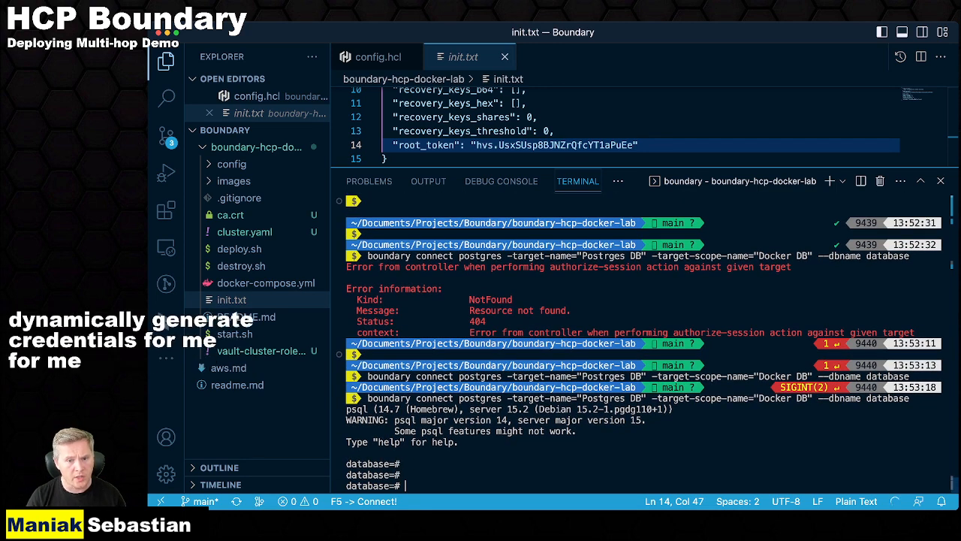
pyautogui.write('exit')
pyautogui.write('boundary connect')
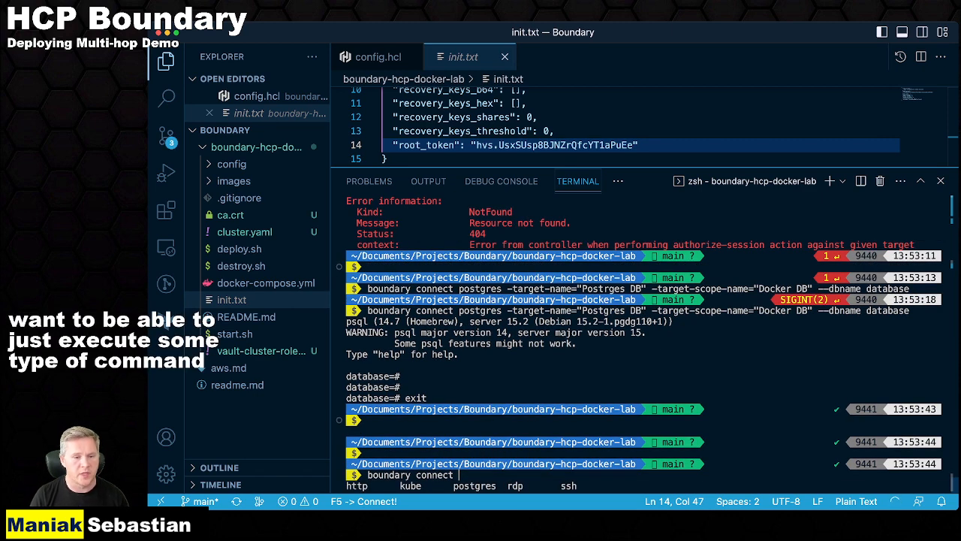
# Run boundary connect kube to K8s in Docker K8s with -- get pod -A and review the listed pods
pyautogui.write('kube')
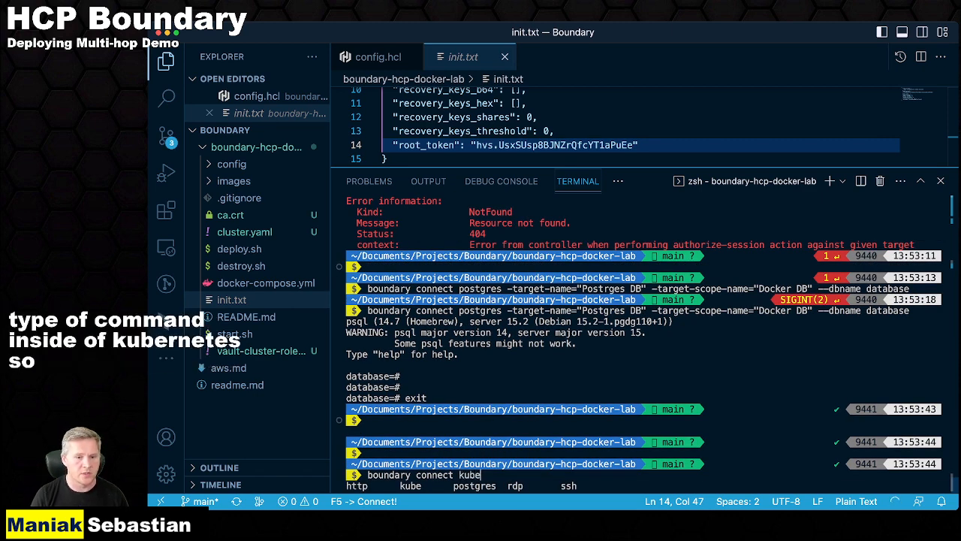
pyautogui.write('-target-name')
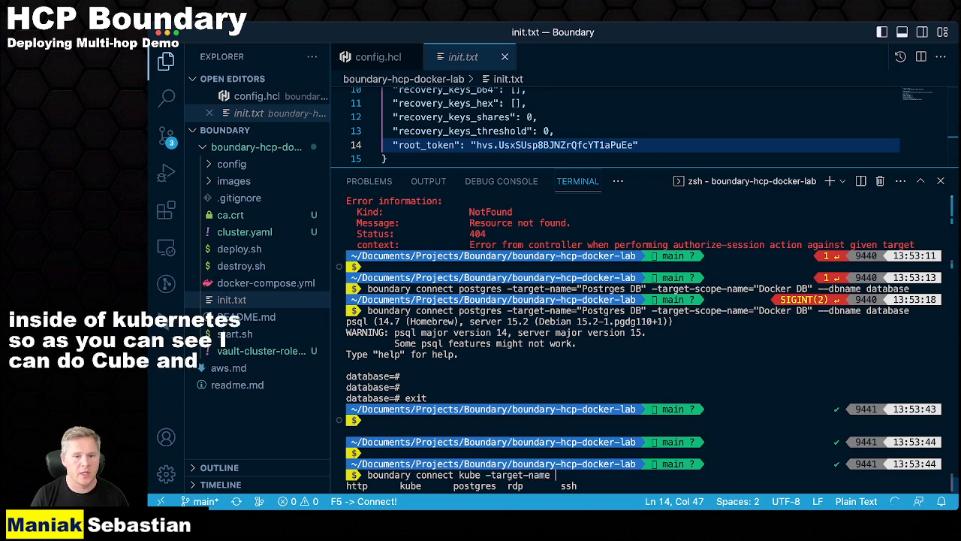
pyautogui.write('="K8s"')
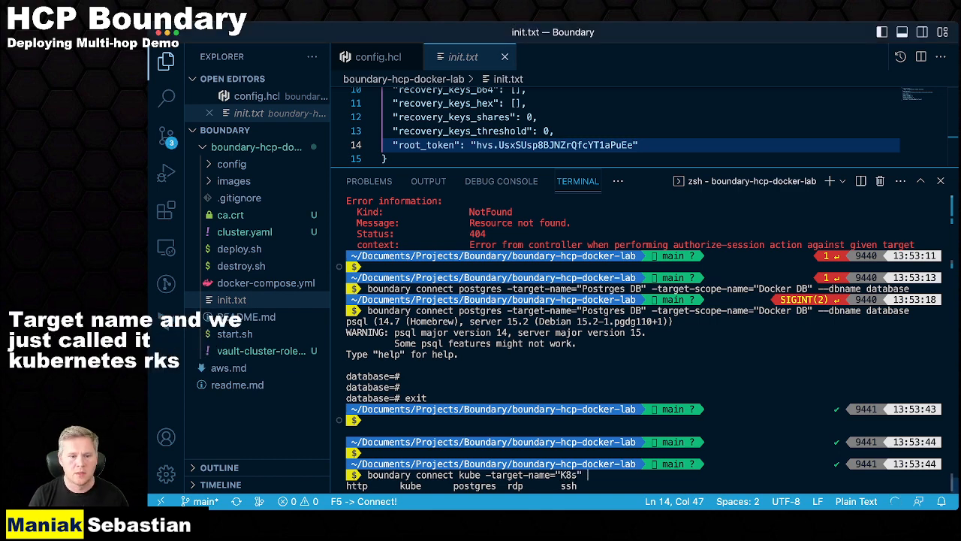
pyautogui.write('-target-scope-name=')
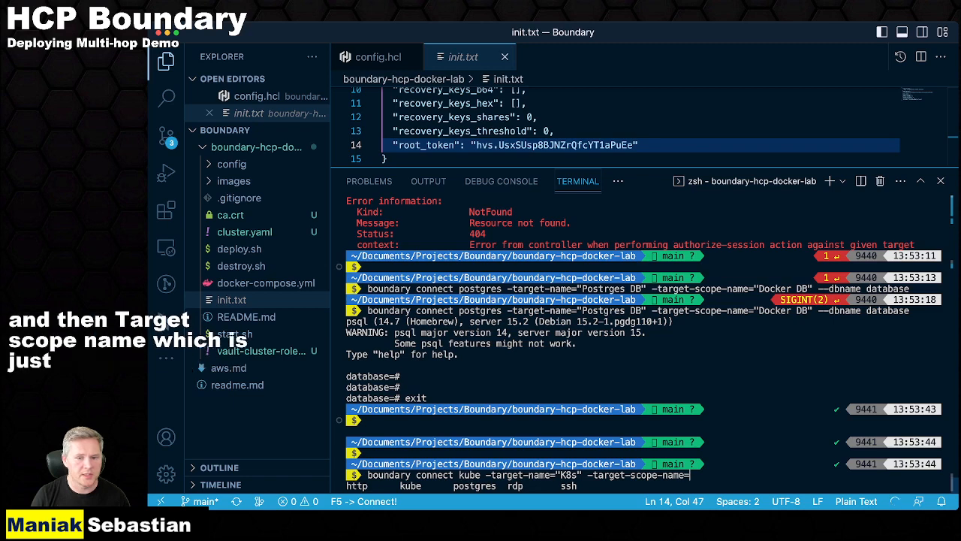
pyautogui.write('"Dockers K8')
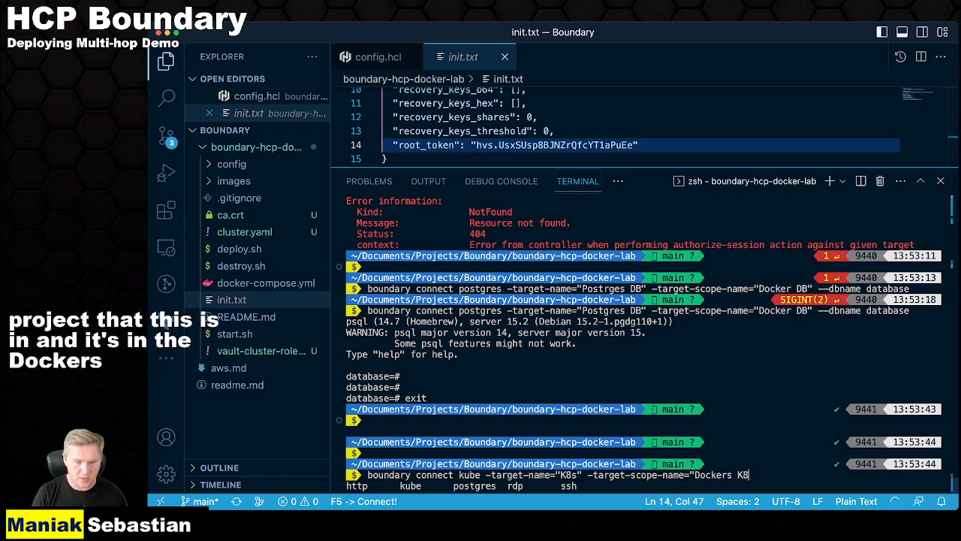
pyautogui.write('00')
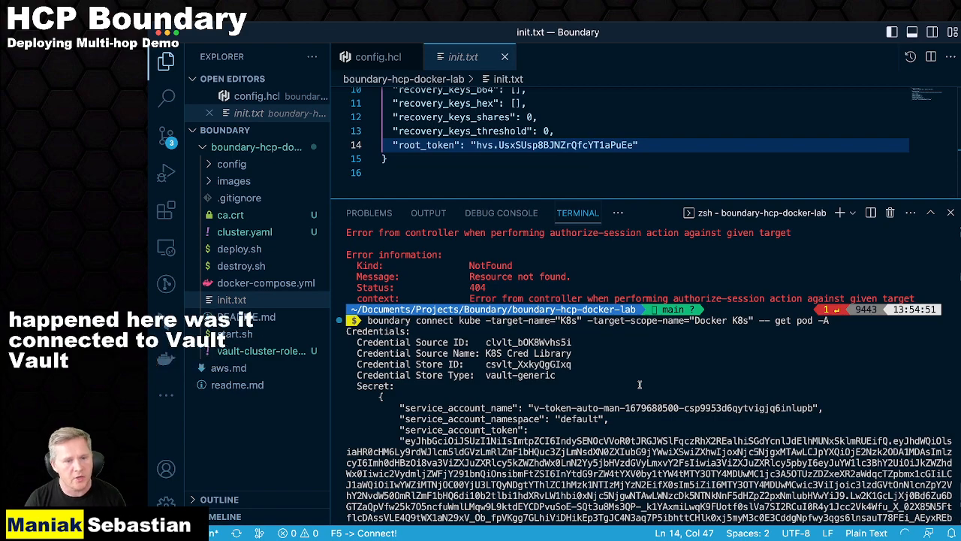
pyautogui.scroll(-3)
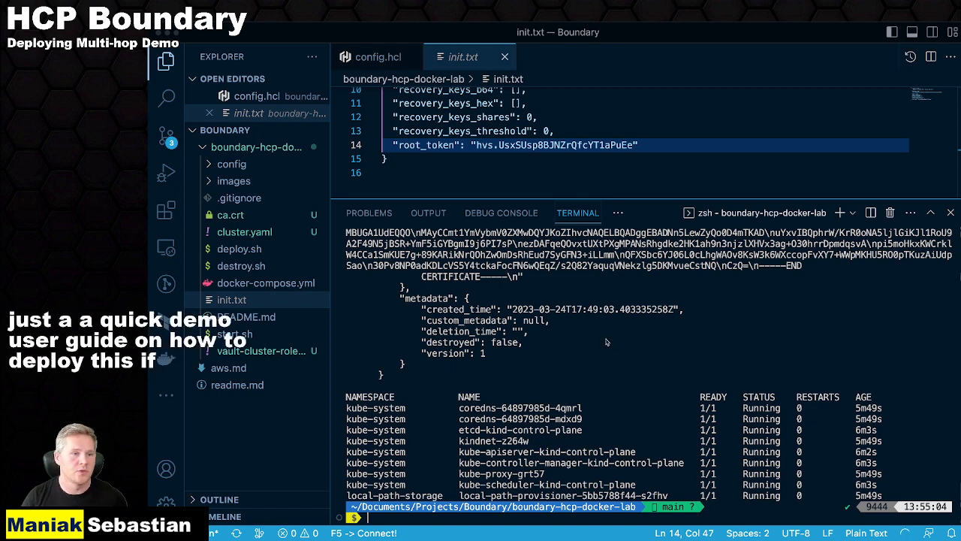
# Open destroy.sh and enter chmod +x ./destroy.sh in the terminal
pyautogui.click(240, 264)
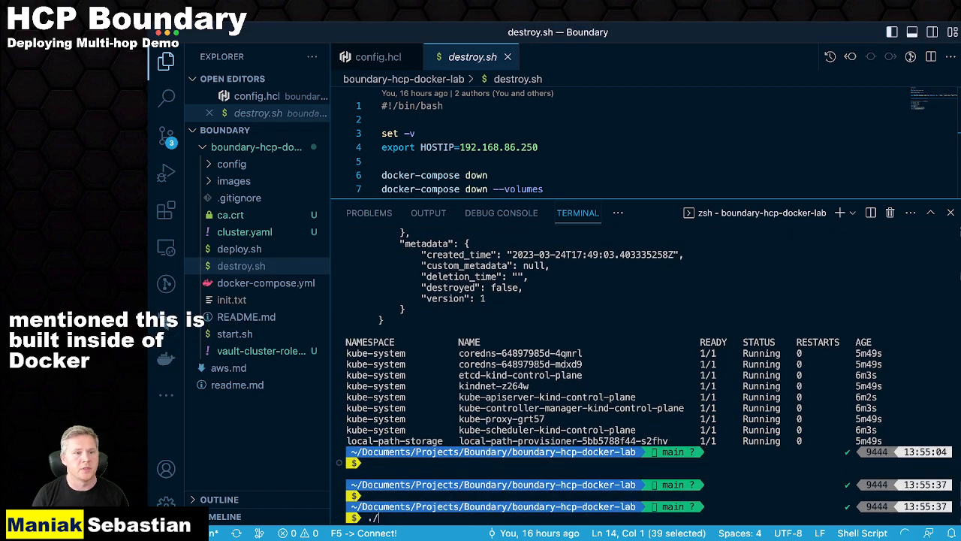
pyautogui.write('./destroy.sh')
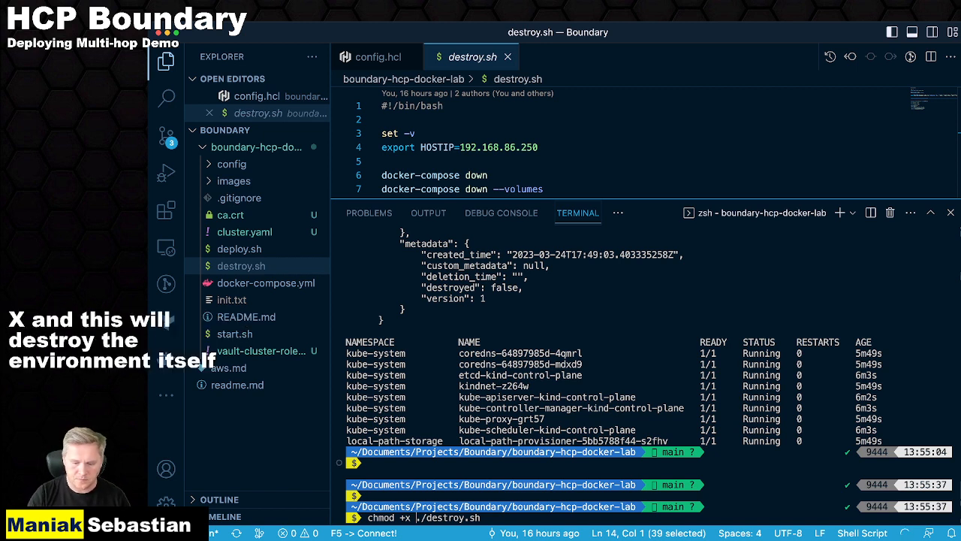
pyautogui.moveTo(604, 325)
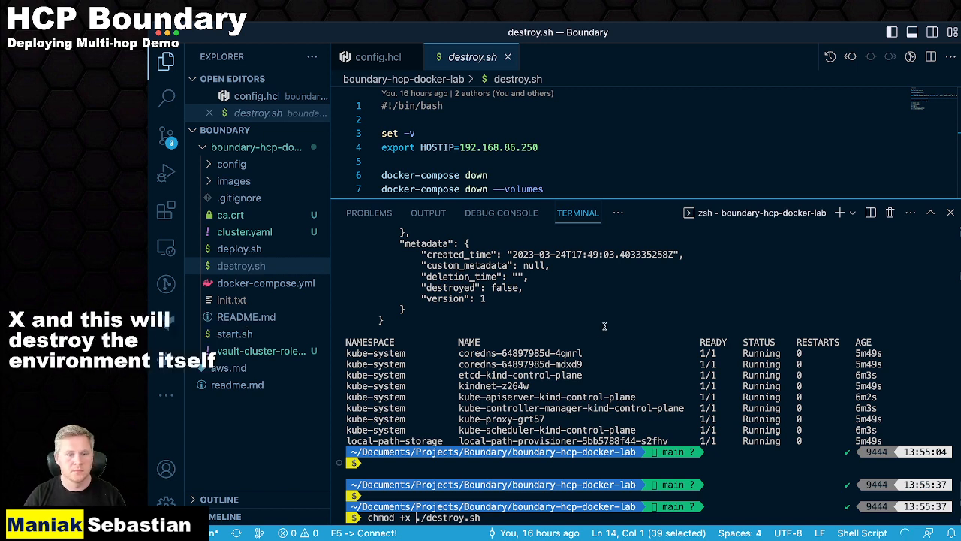